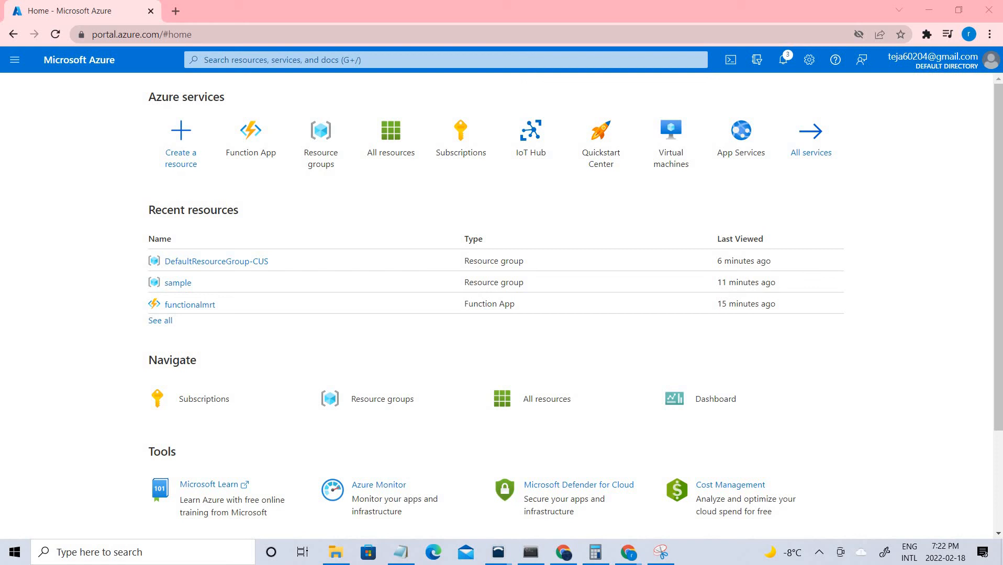
mouse_move(977, 181)
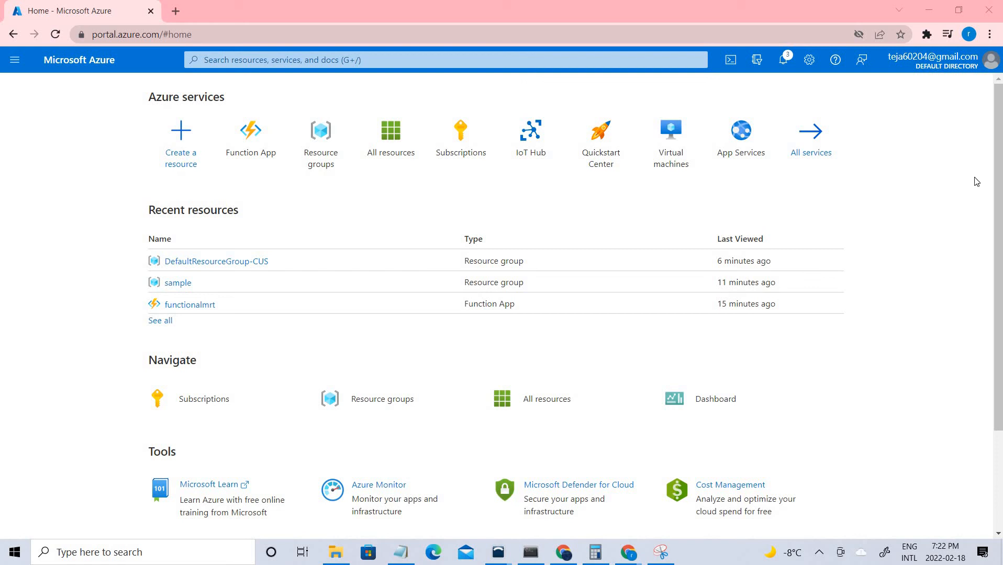
mouse_move(958, 179)
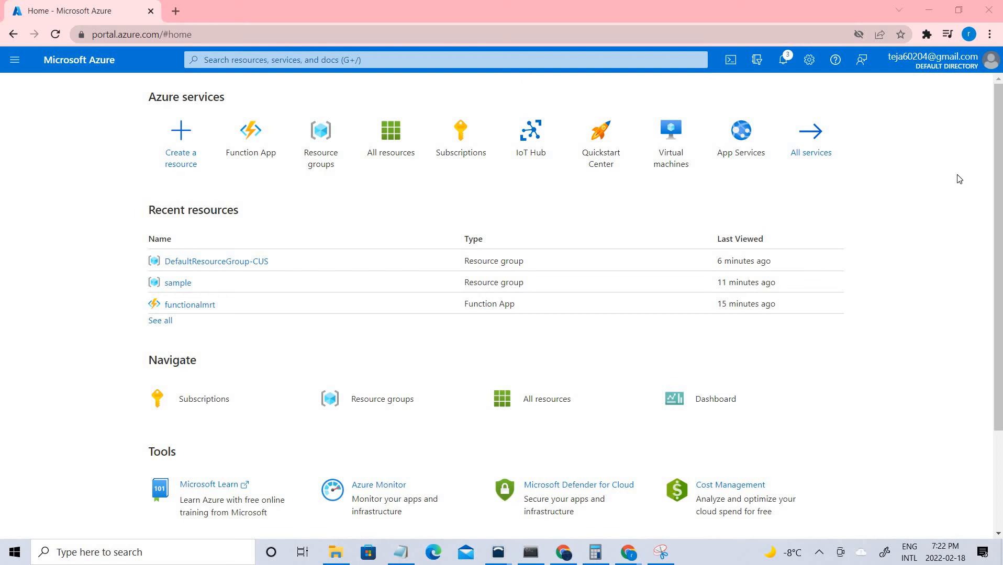
mouse_move(81, 157)
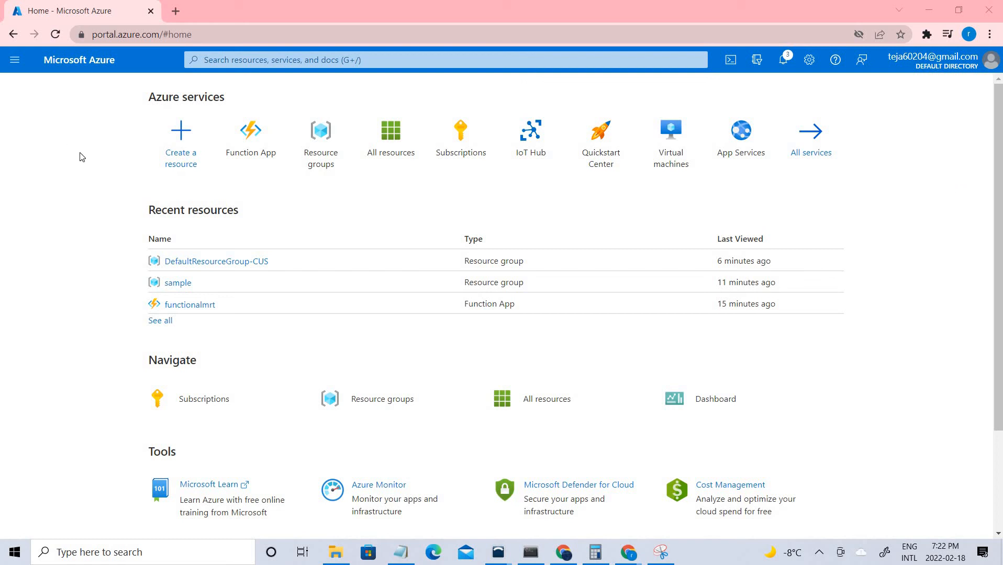
mouse_move(39, 60)
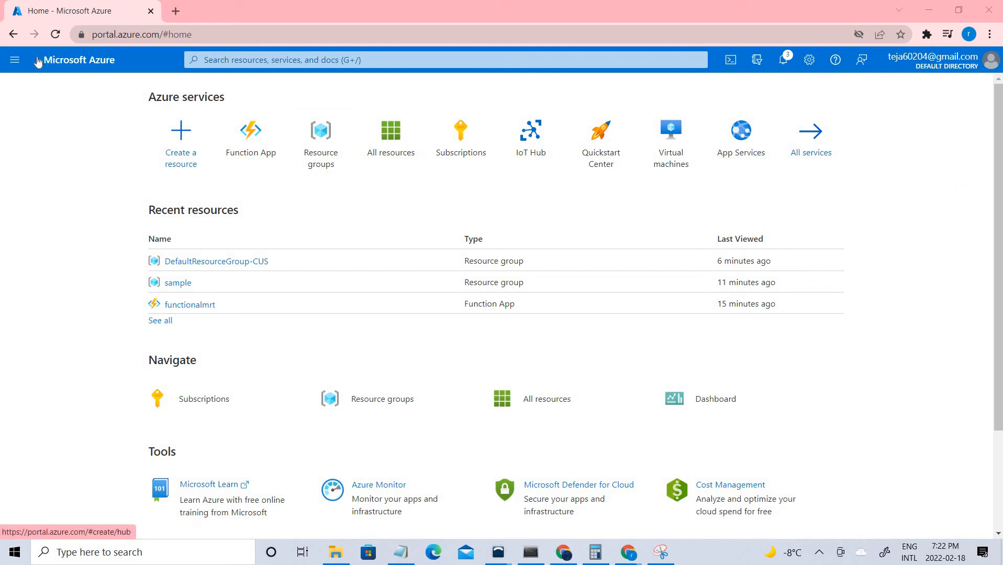
Find Function App through the portal search's Recent services and start creating one
click(443, 60)
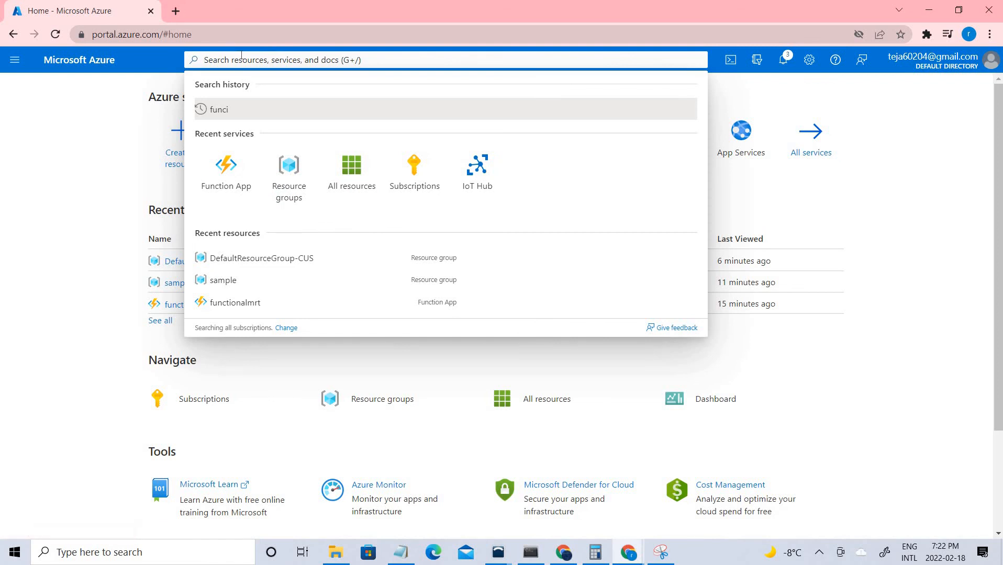
mouse_move(225, 176)
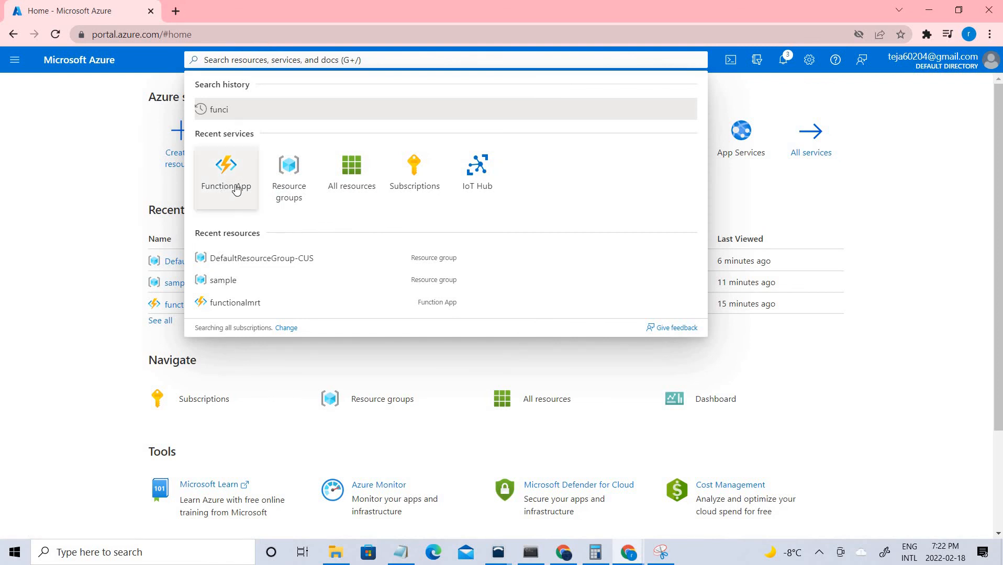
click(225, 172)
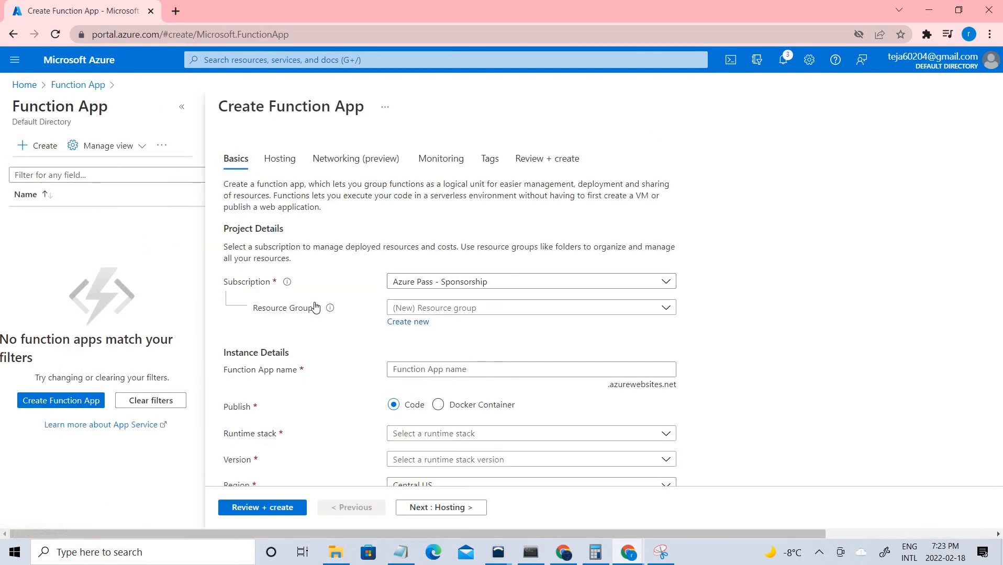
Create a new resource group sample1 and begin naming the function app functionmrt
click(407, 321)
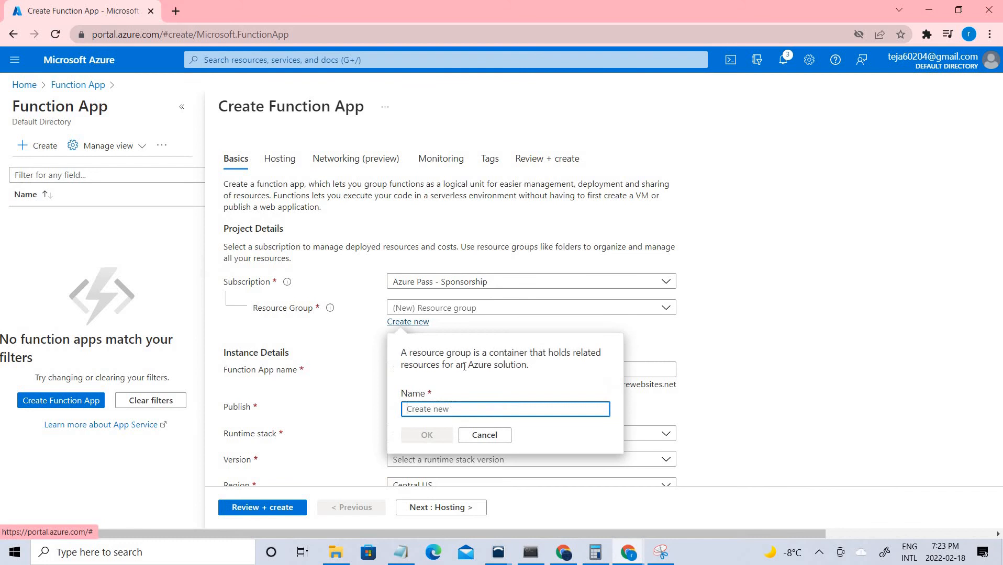
text(sample)
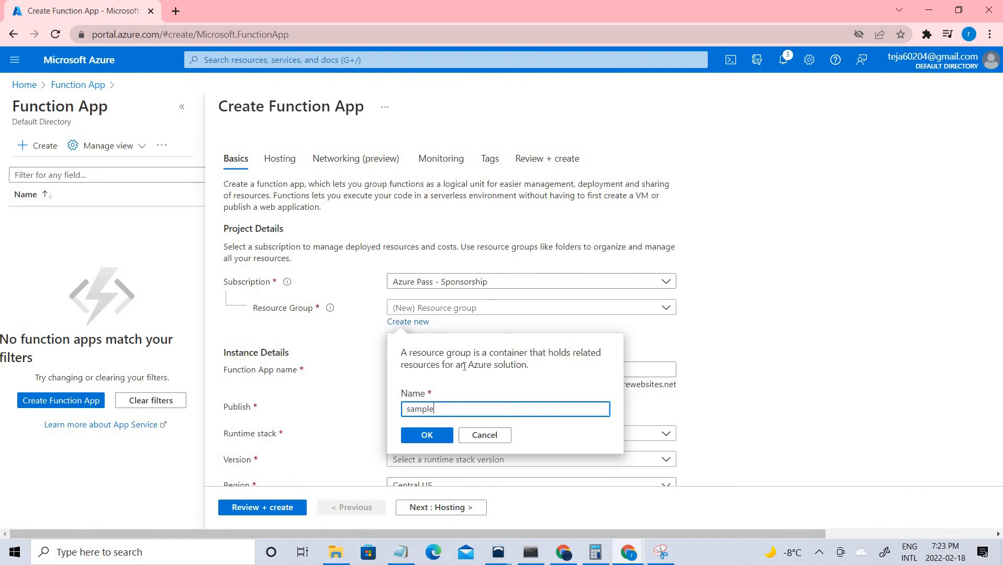
text(1)
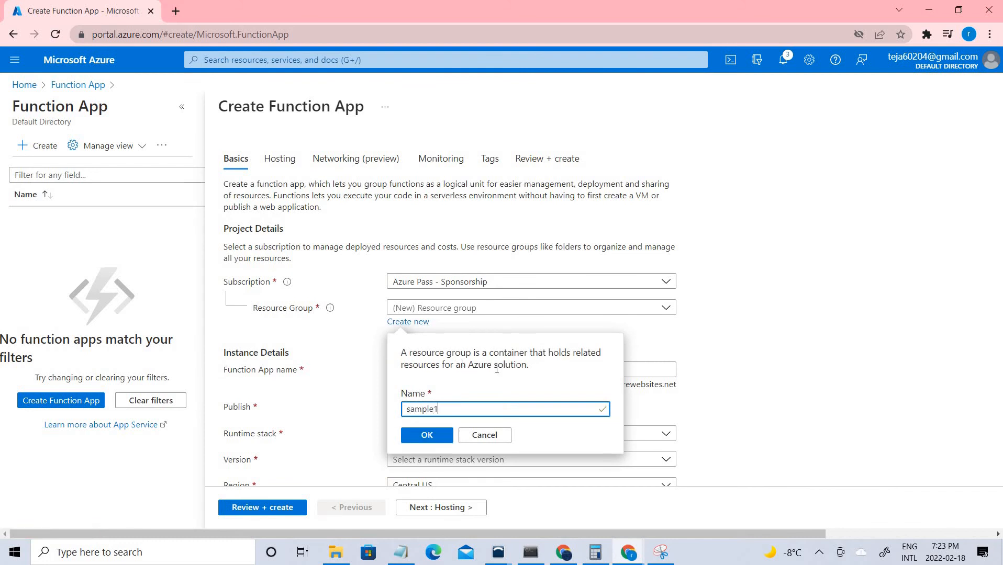
click(426, 434)
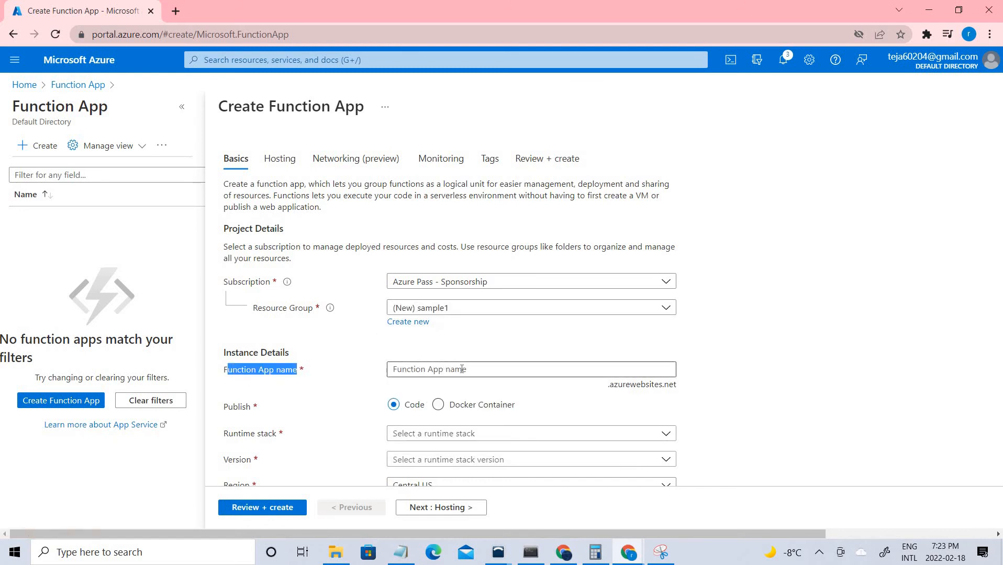
click(530, 368)
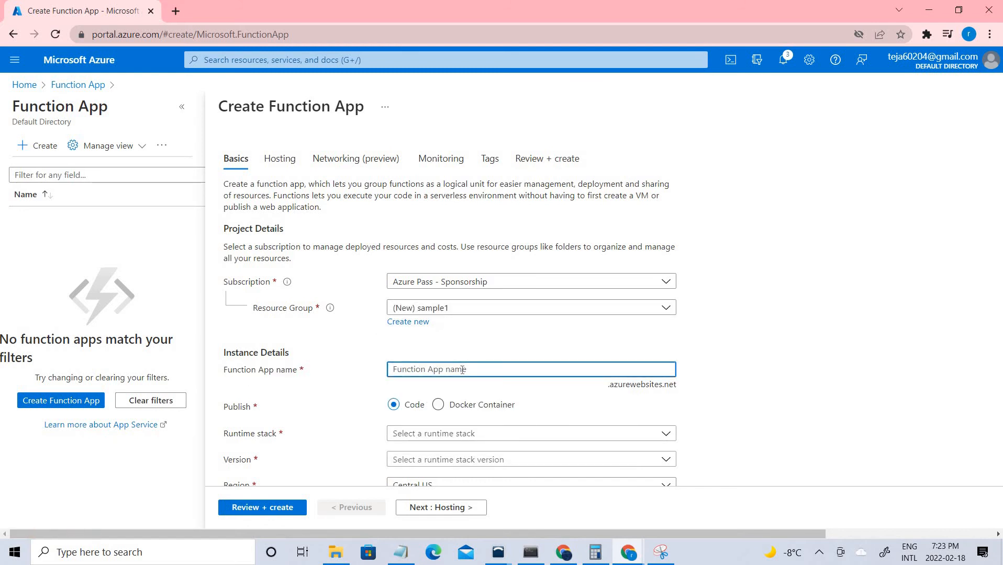
text(functionmrt)
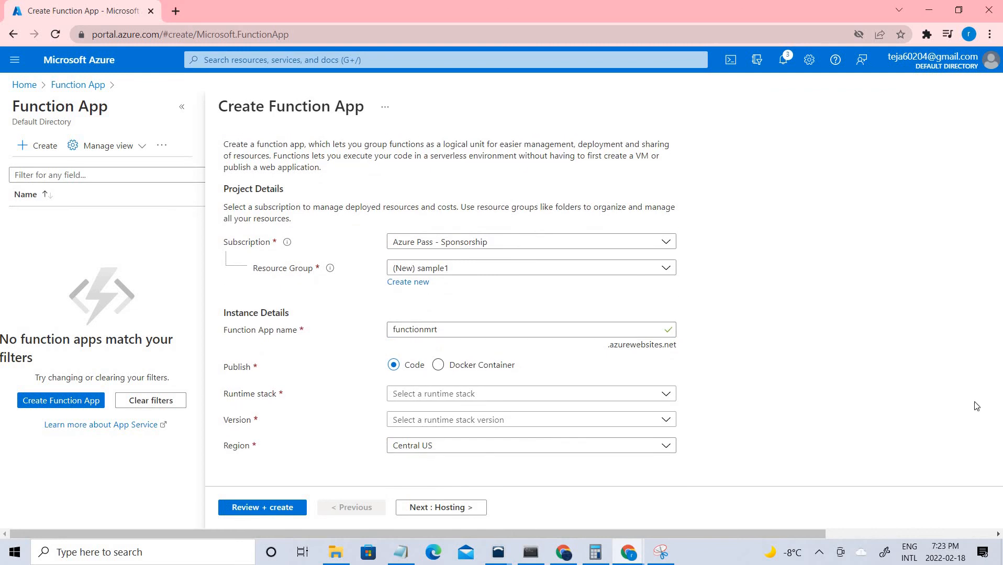
mouse_move(297, 407)
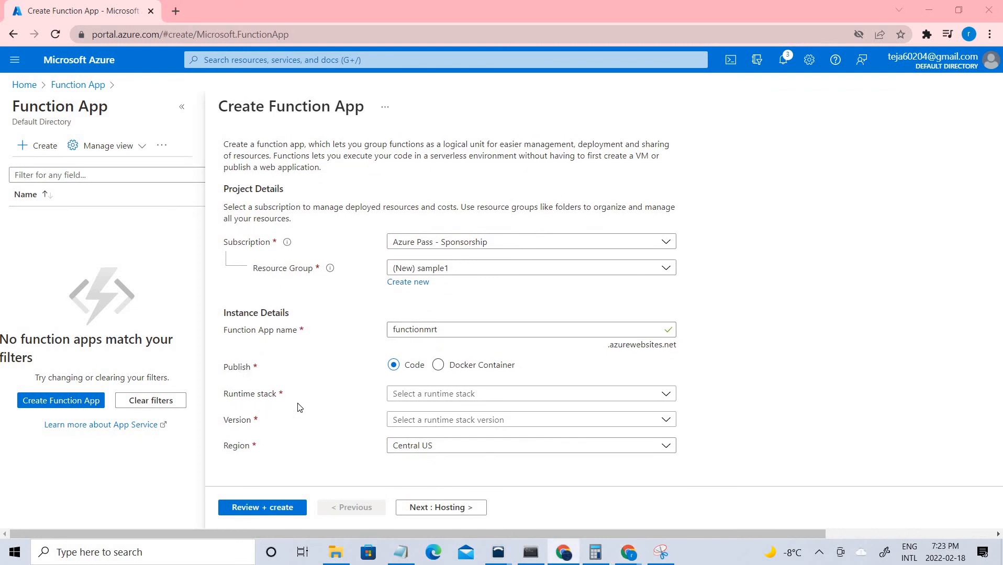
Choose the .NET runtime stack, version 3.1, and the East US region
click(530, 393)
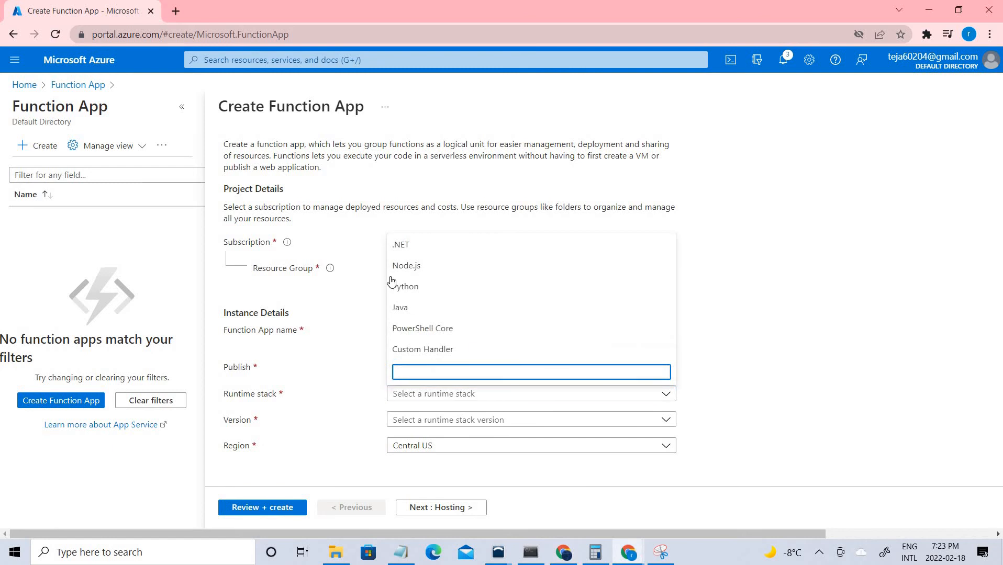
mouse_move(410, 427)
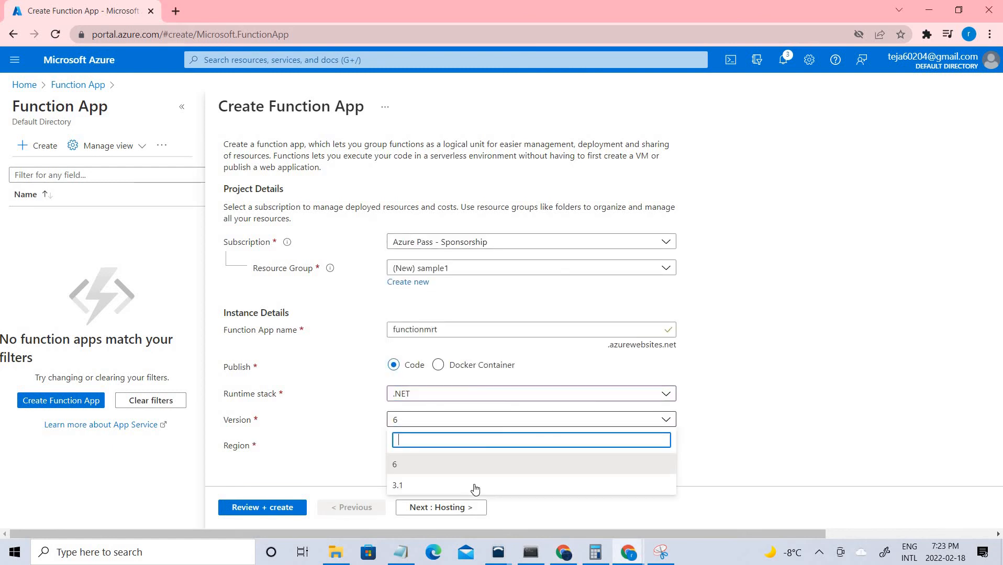
click(397, 485)
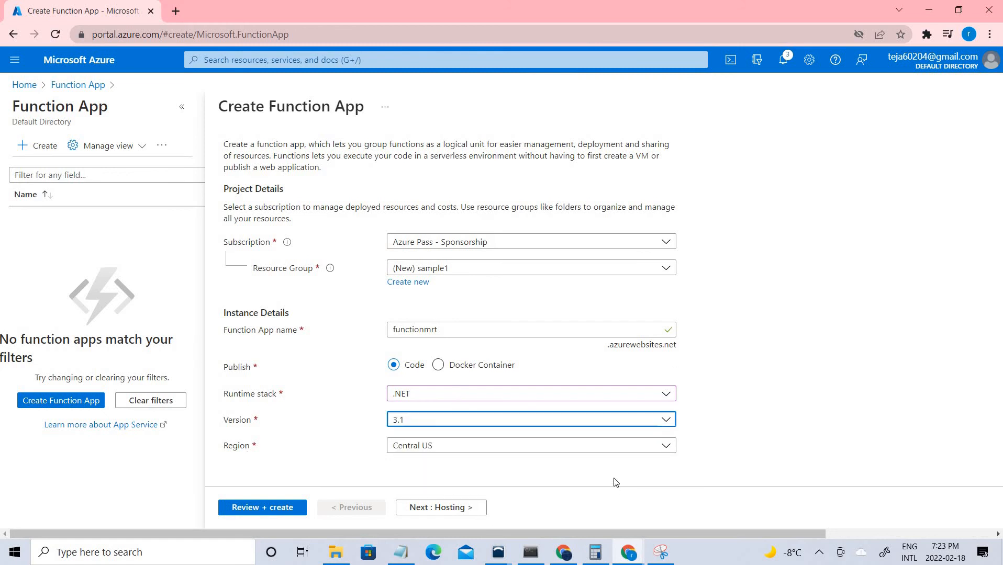
click(530, 445)
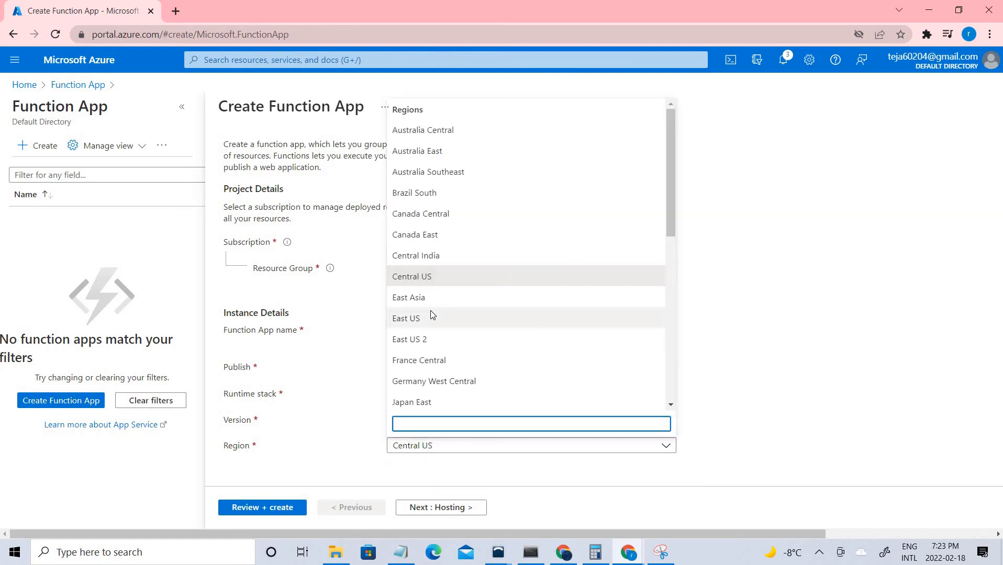
click(405, 318)
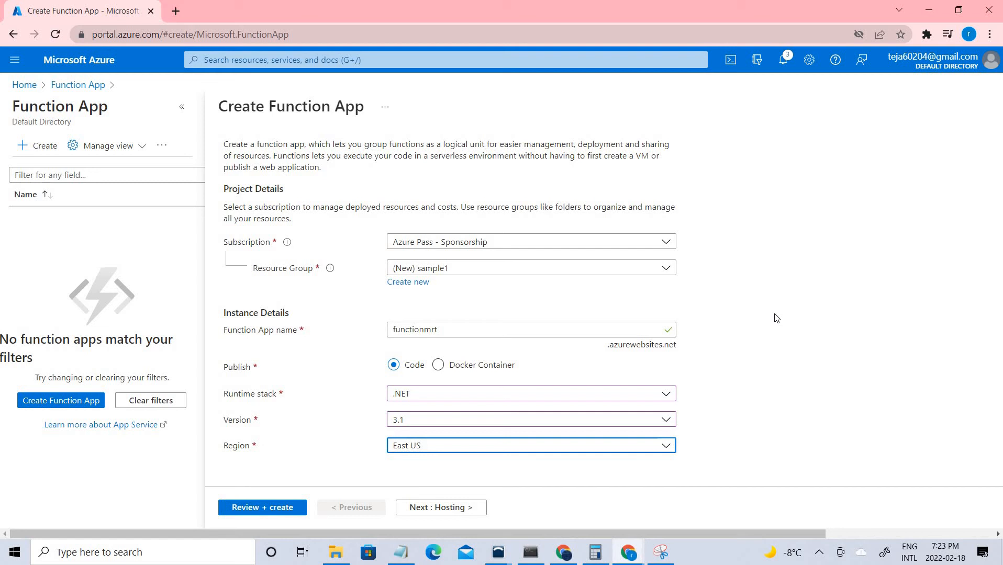
mouse_move(296, 213)
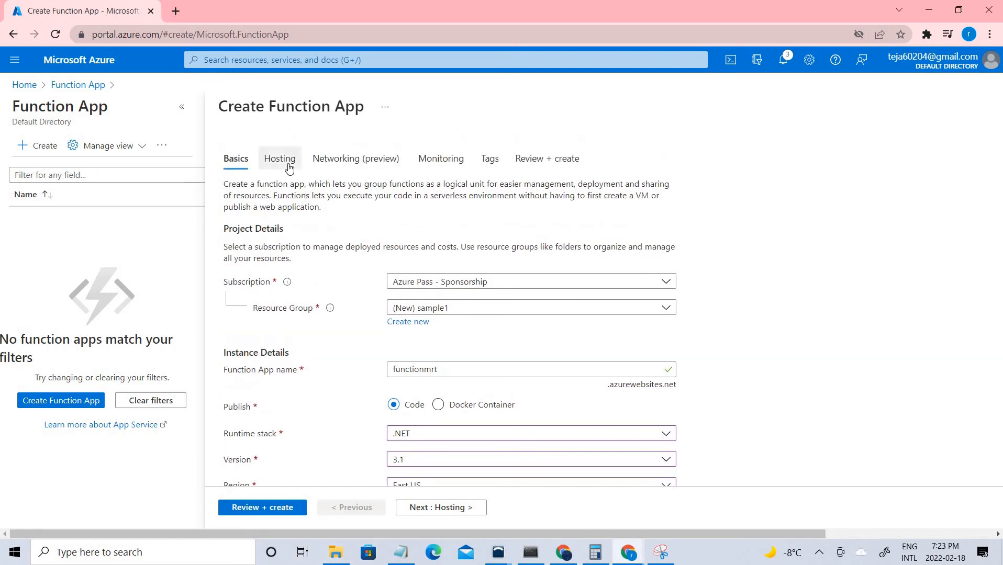
Review Hosting, Monitoring and the Review + create summary, then launch the functionmrt deployment
click(280, 158)
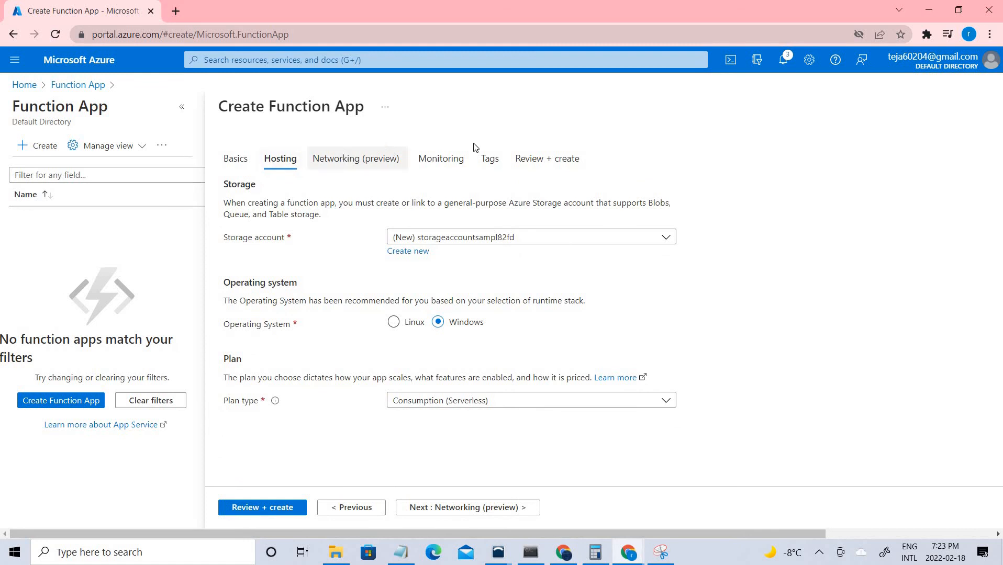
click(441, 158)
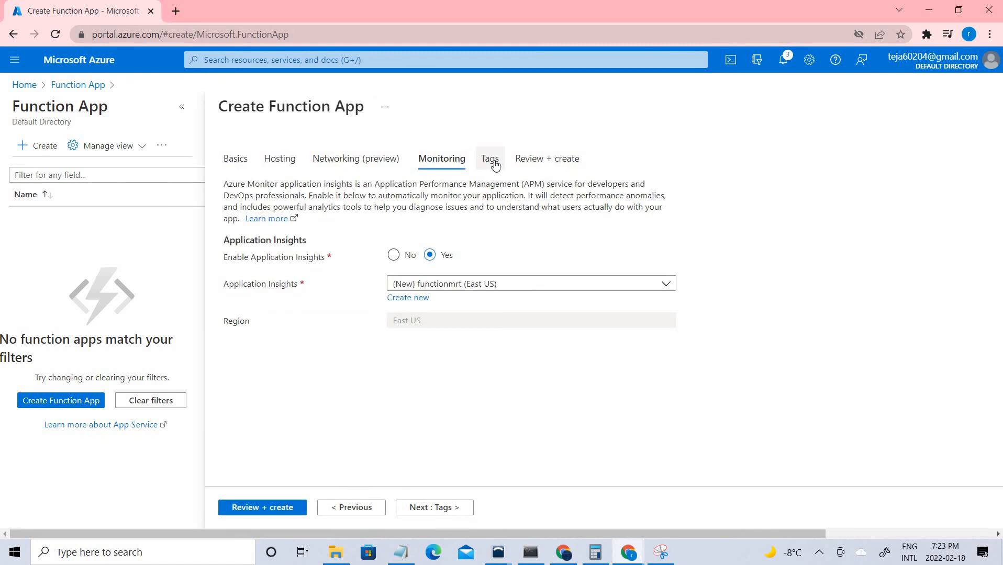
click(260, 506)
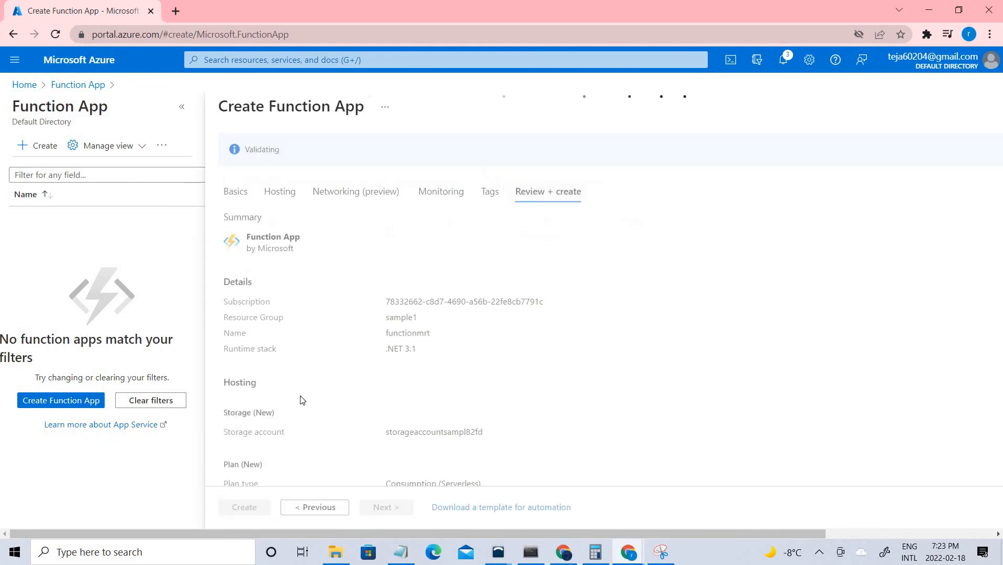
scroll(down, 3)
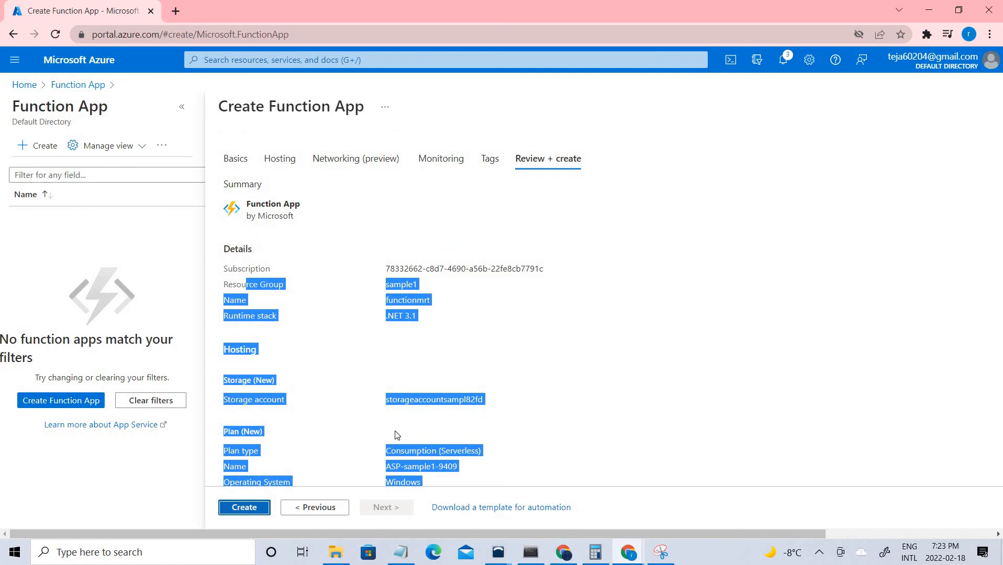
click(244, 506)
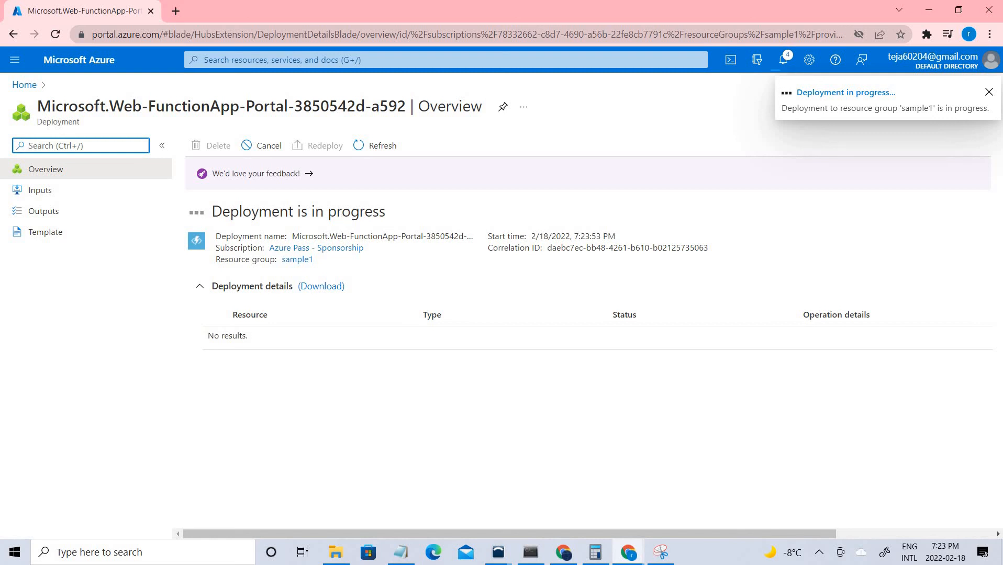
Refresh the deployment until all resources reach OK, then return to the portal home page
click(989, 92)
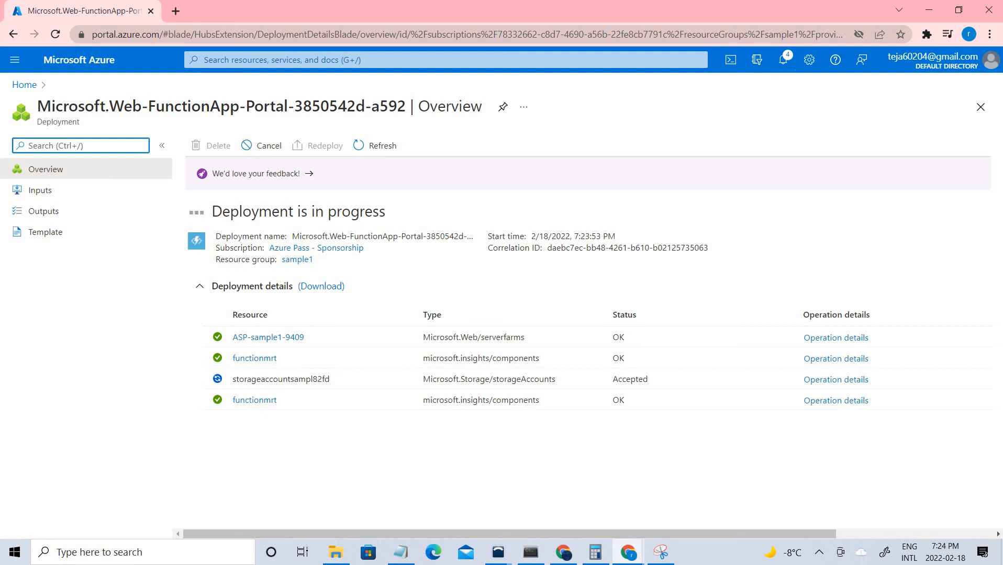
mouse_move(377, 148)
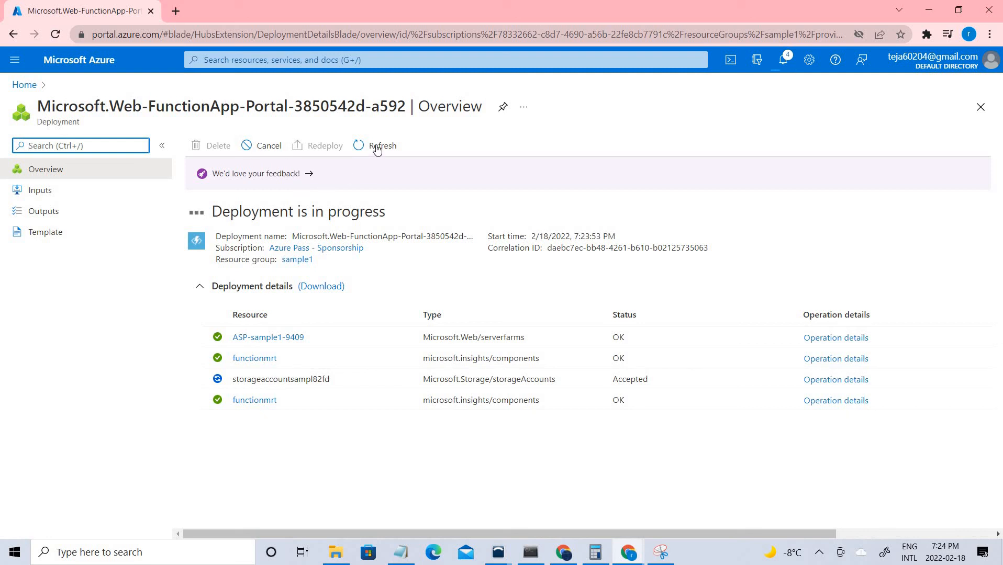
click(376, 145)
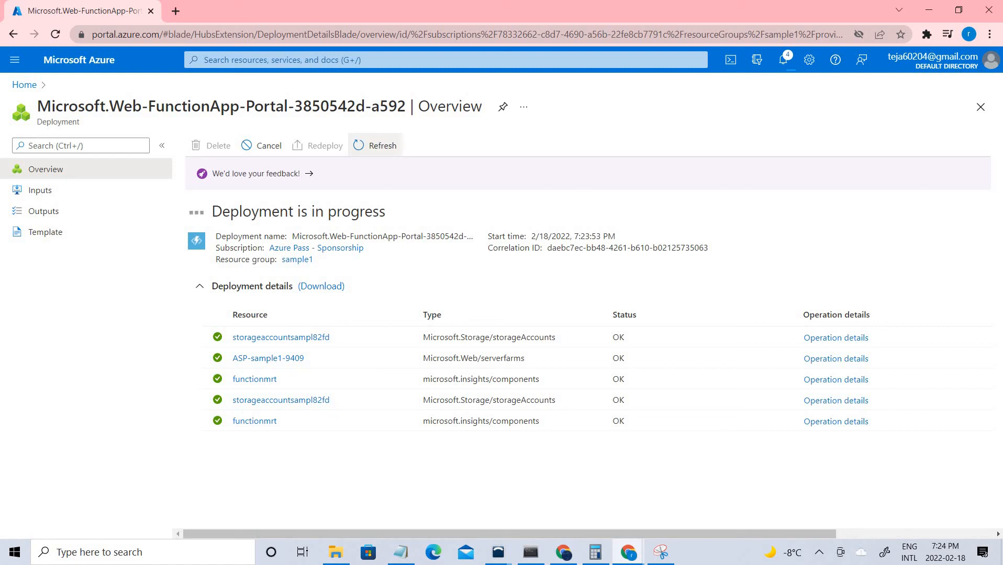
click(24, 85)
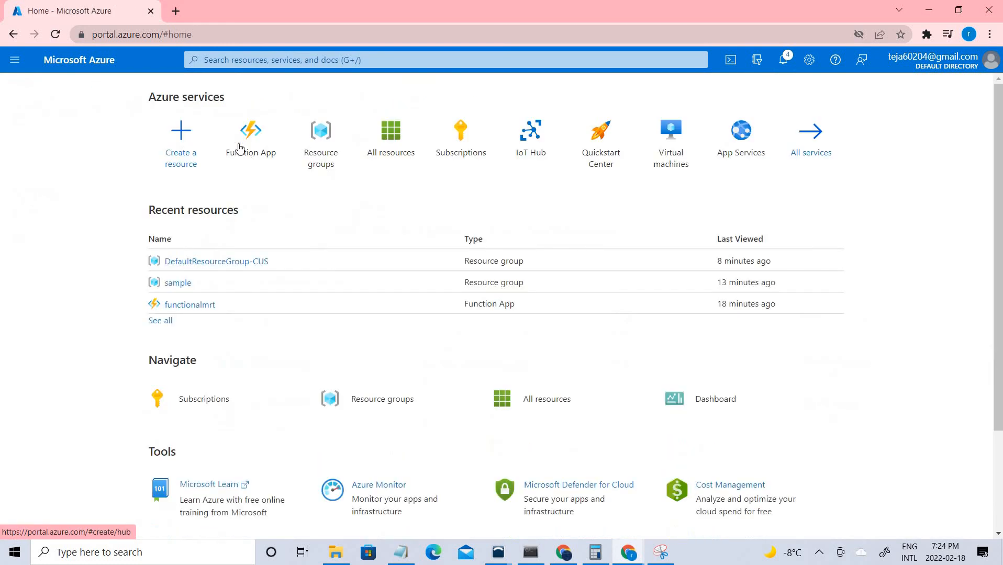
click(250, 136)
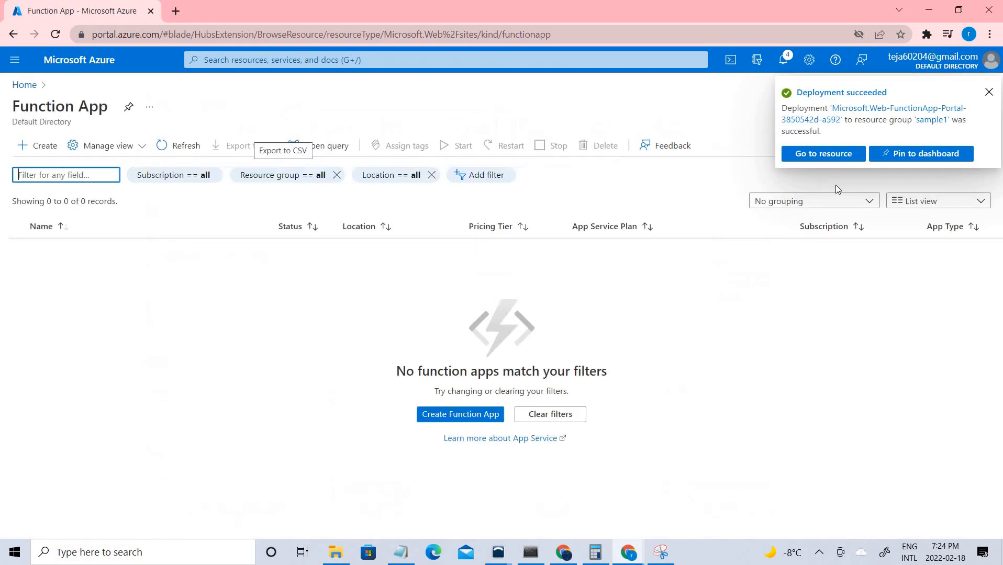
click(823, 154)
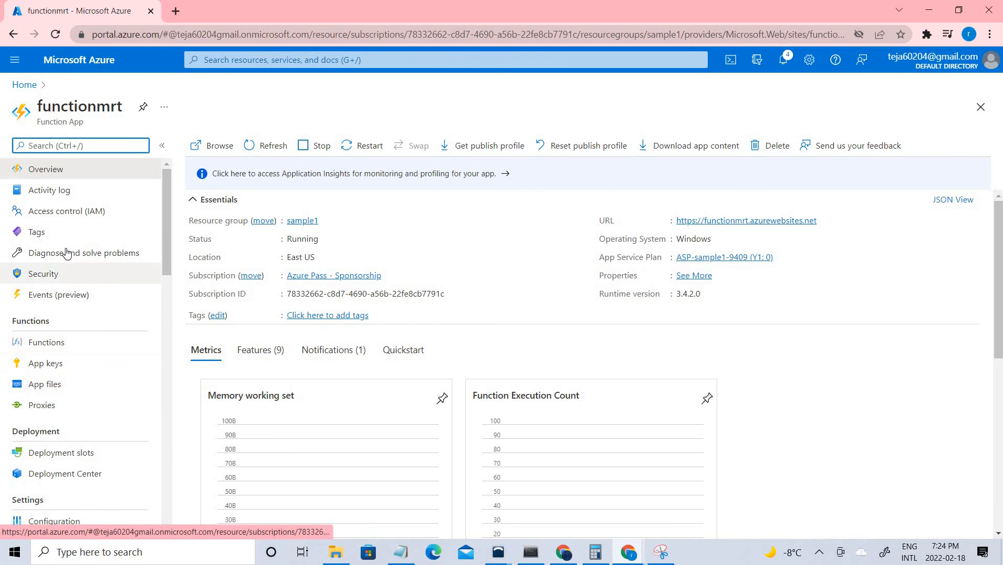
mouse_move(324, 299)
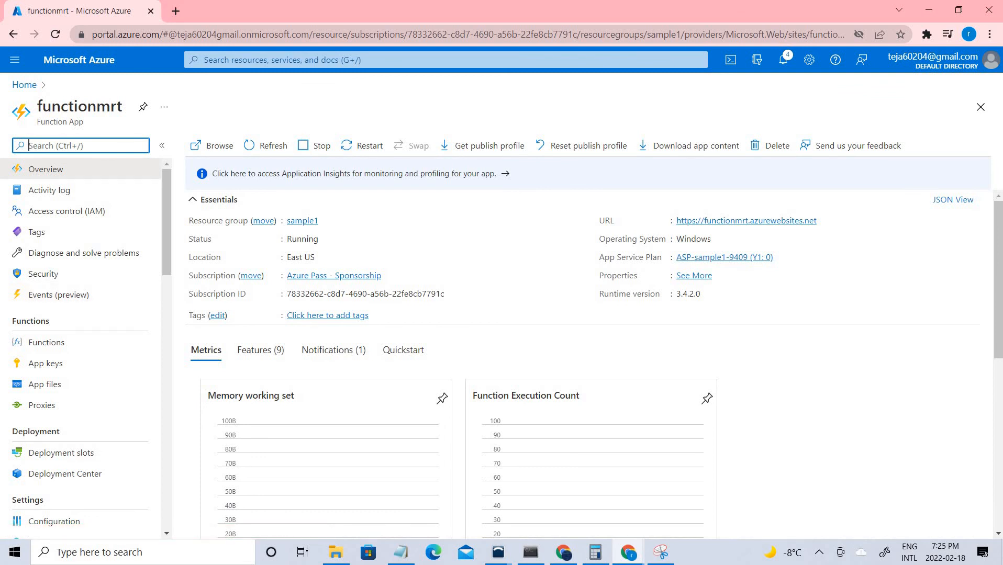
mouse_move(481, 371)
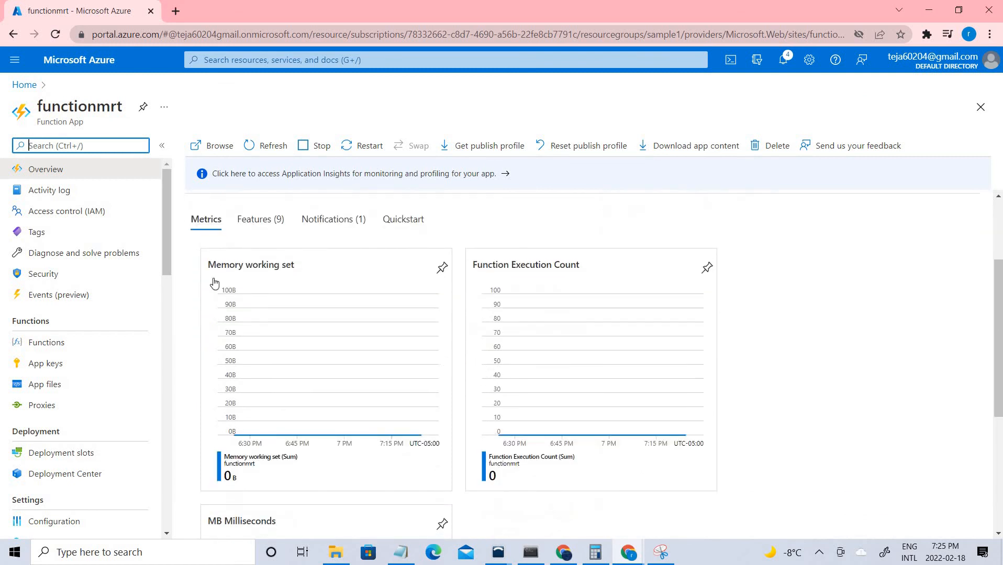
click(265, 145)
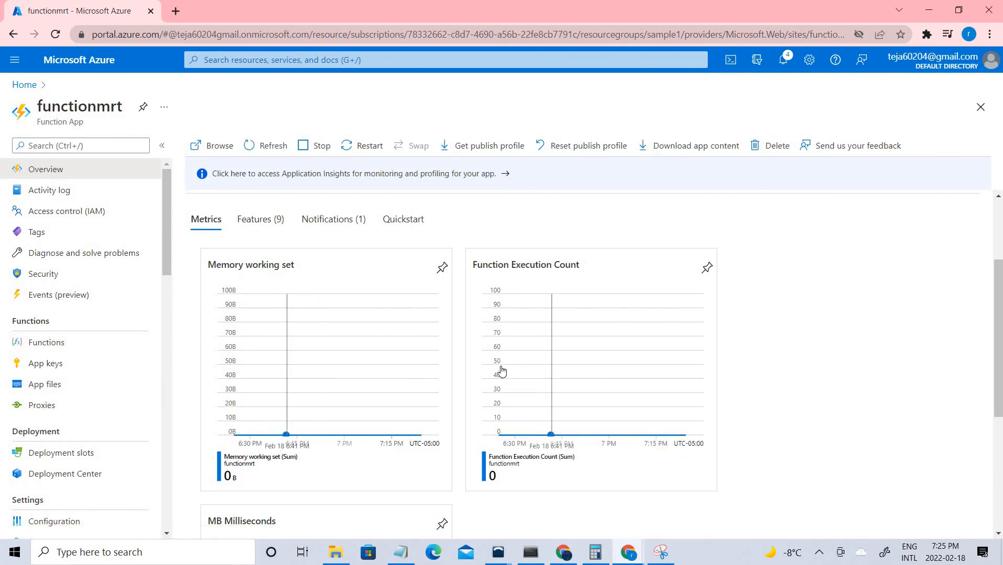
mouse_move(138, 341)
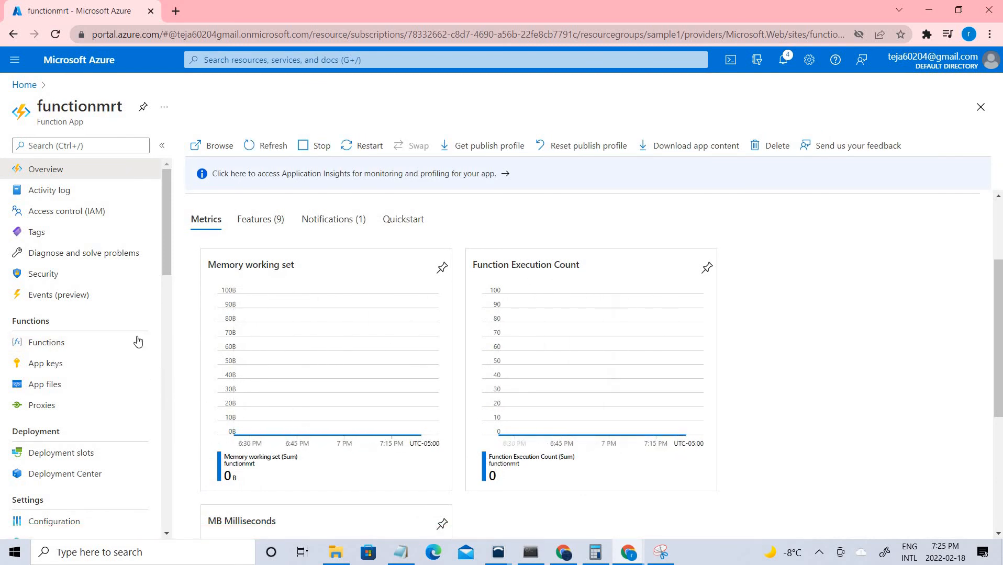
mouse_move(68, 390)
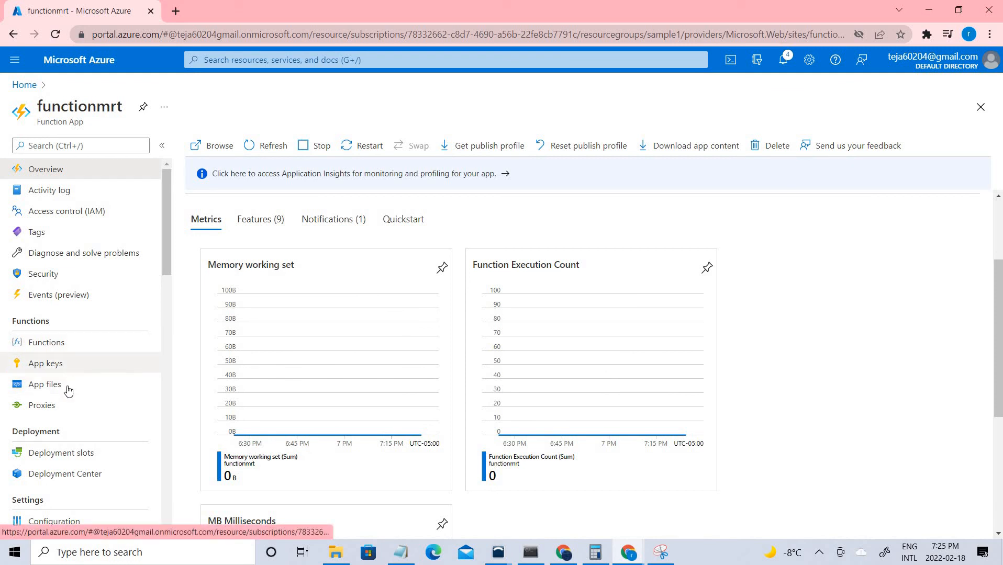
Start a new function in functionmrt's Functions list, keeping the Develop in portal environment
click(47, 342)
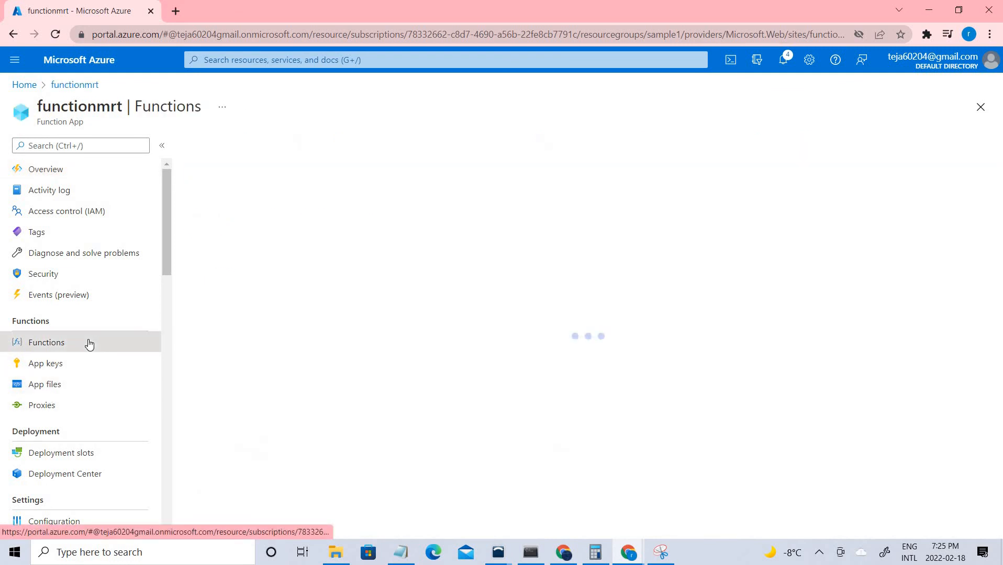
click(46, 342)
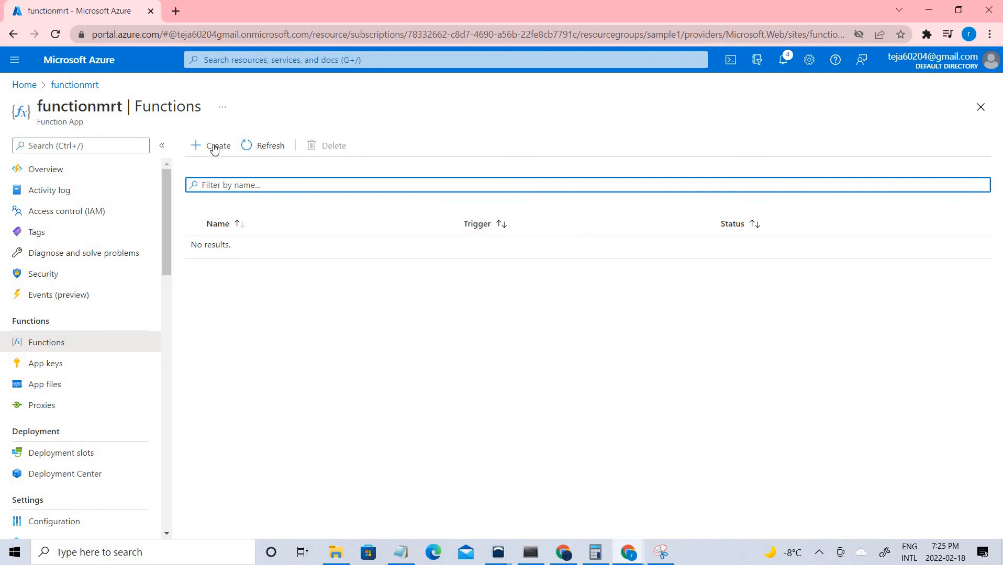
click(215, 146)
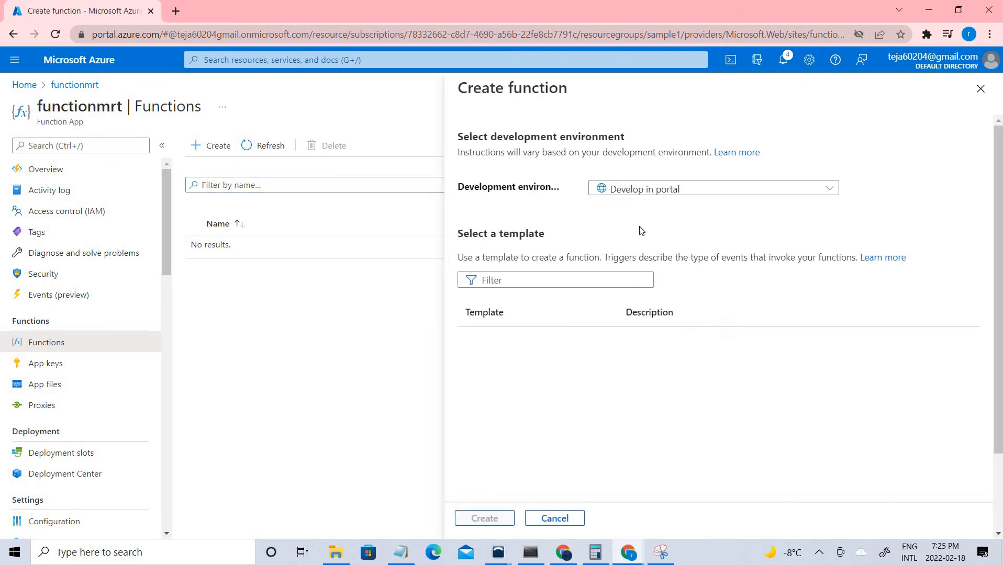
click(712, 189)
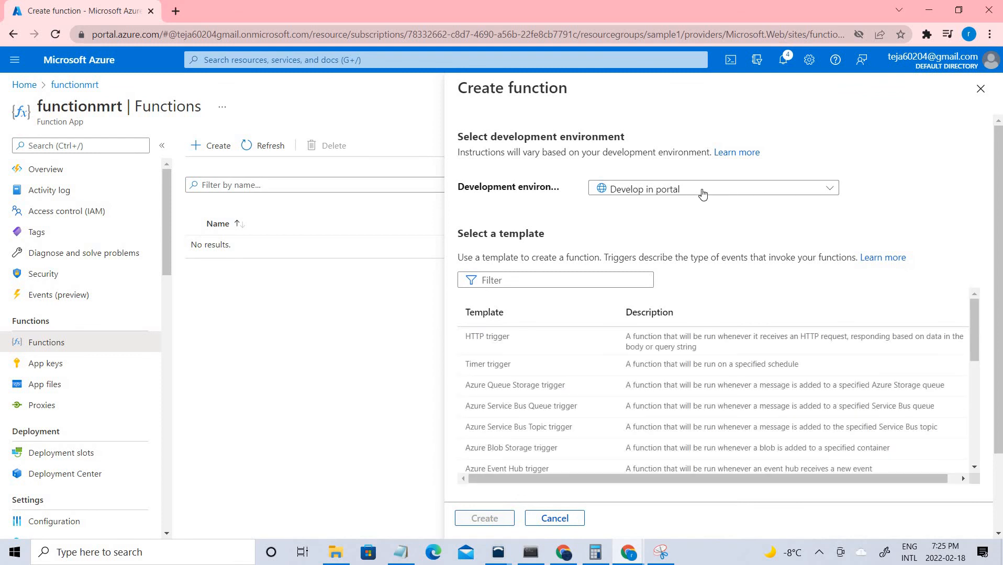
click(712, 188)
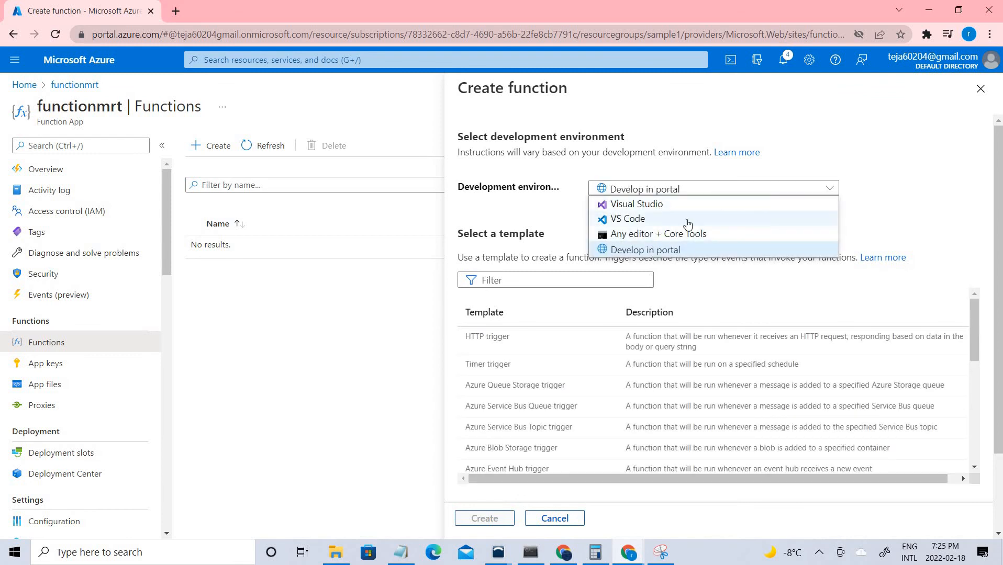
click(646, 249)
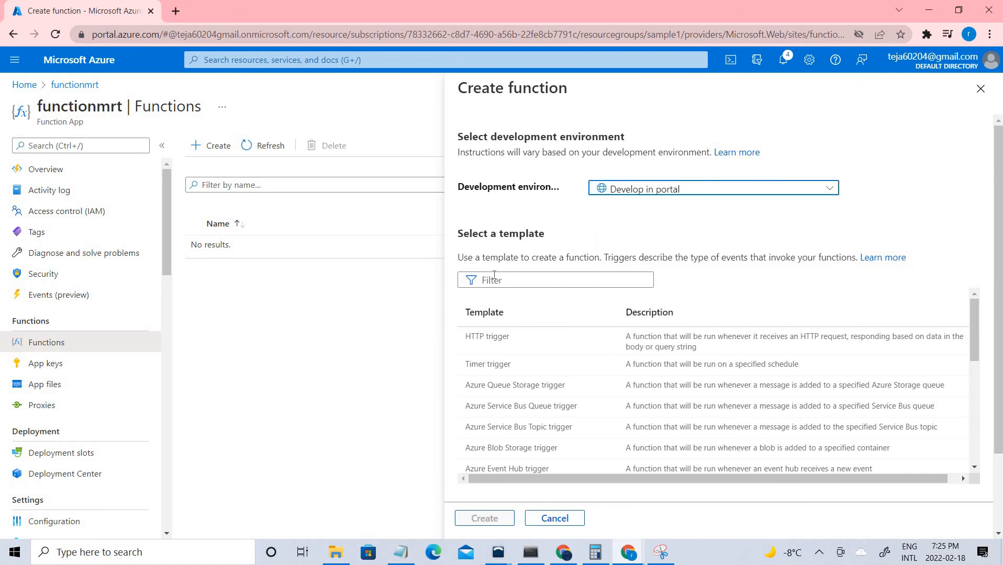
mouse_move(561, 350)
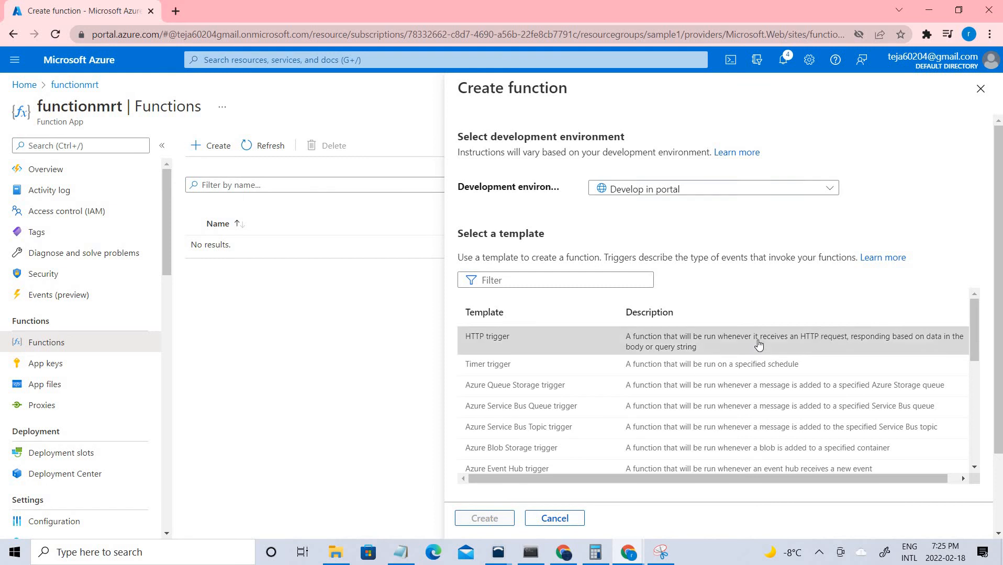
Select the HTTP trigger template and create the HttpTrigger1 function
scroll(down, 3)
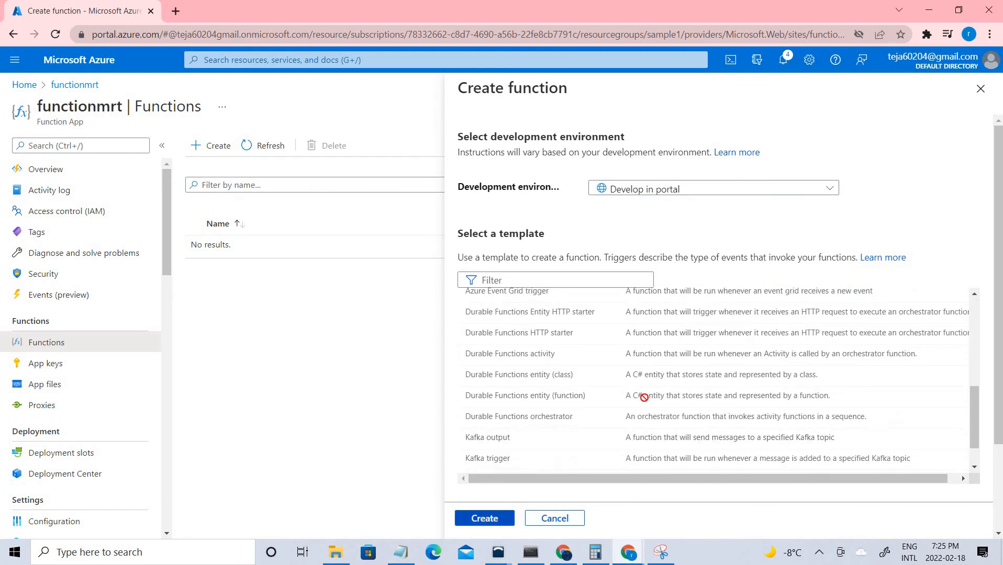
click(483, 518)
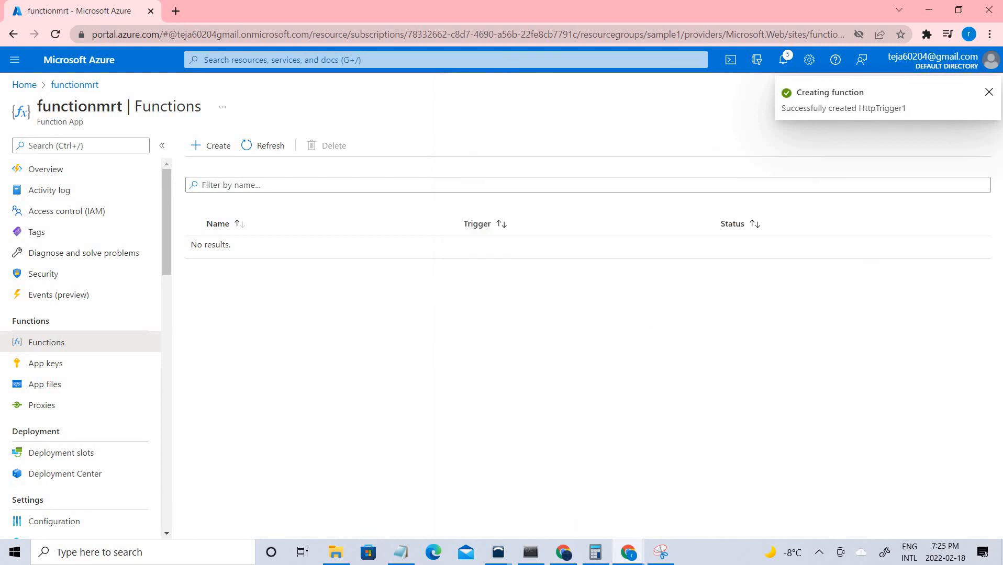
mouse_move(267, 161)
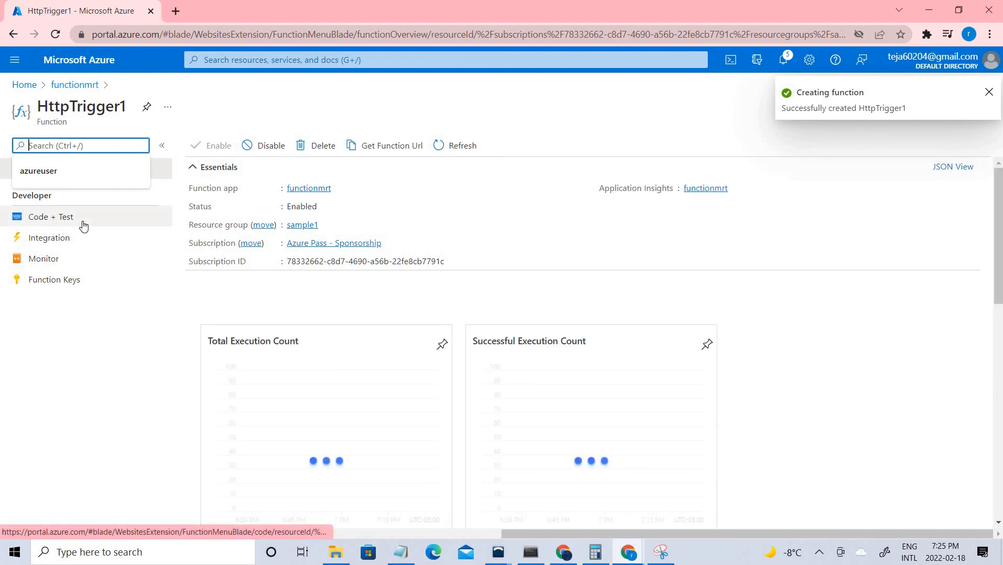
Show HttpTrigger1's run.csx on Code + Test and get its function URL
click(50, 217)
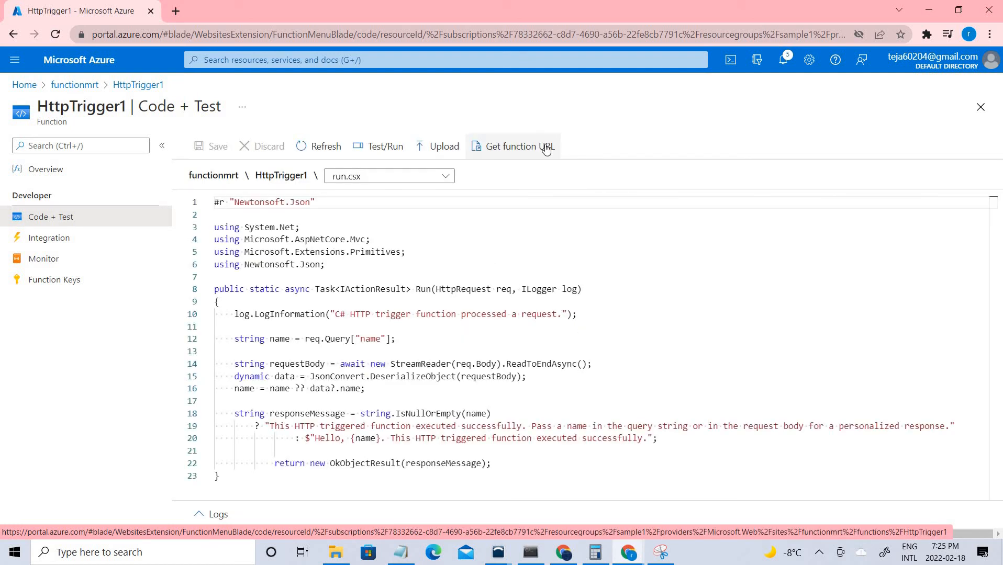
mouse_move(468, 149)
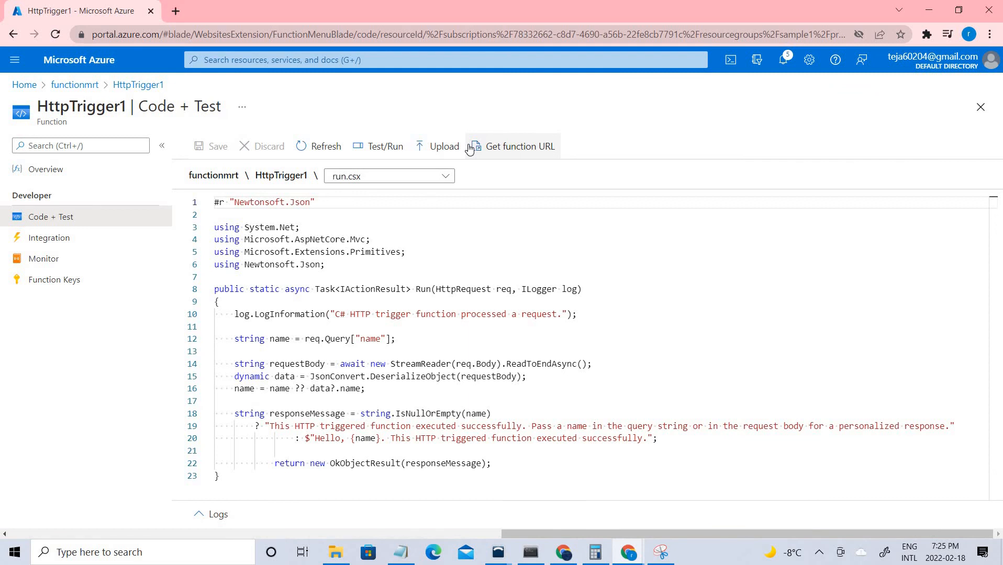
click(519, 146)
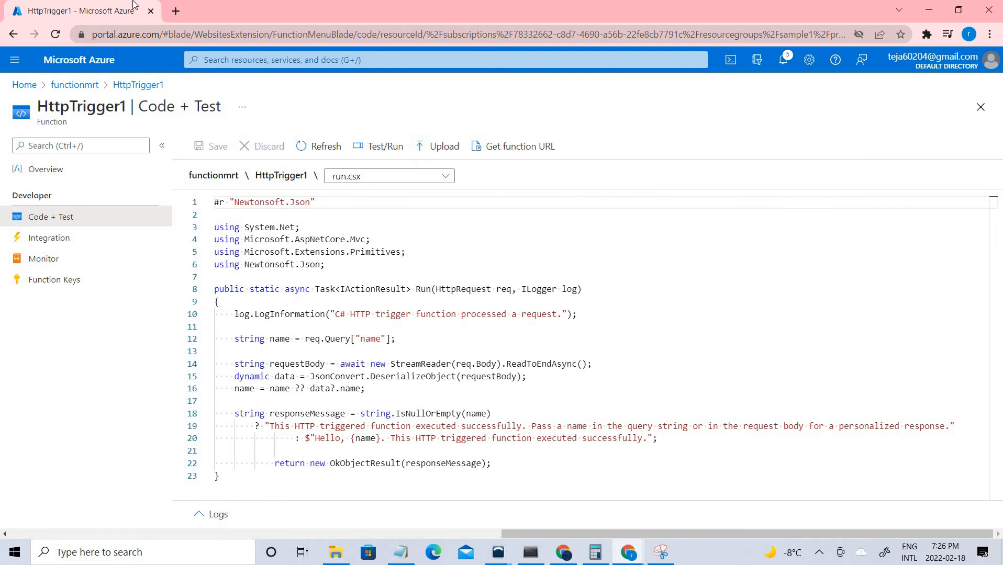
Call the HttpTrigger1 URL in a new tab, then append &name= to the query string
click(175, 10)
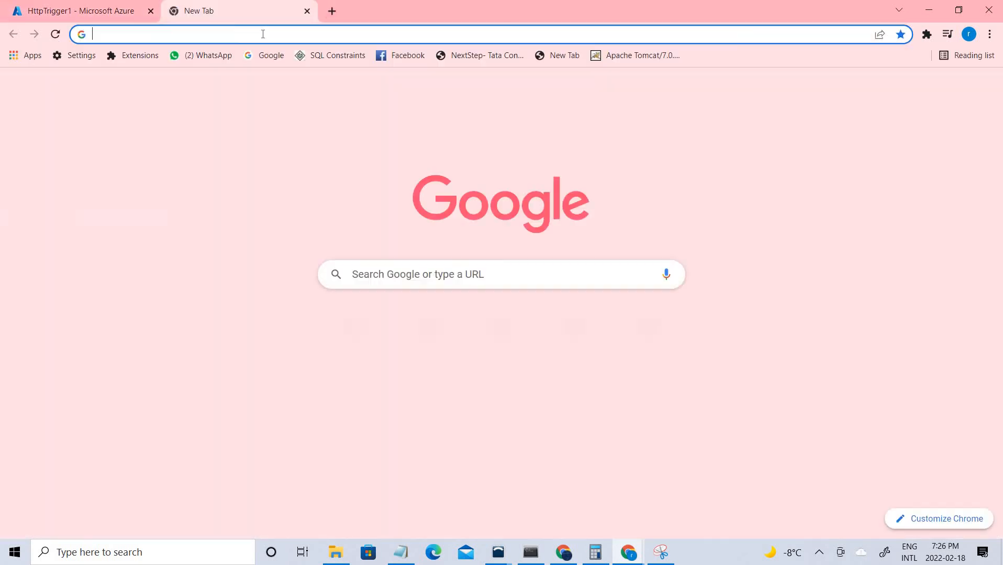
text(https://functionmrt.azurewebsites.net/api/HttpTrigger1?code=1WJHhurfubajBnbUJXCGXsaJHzVzDK/bnOhTmedj331TbD63laV/dg==)
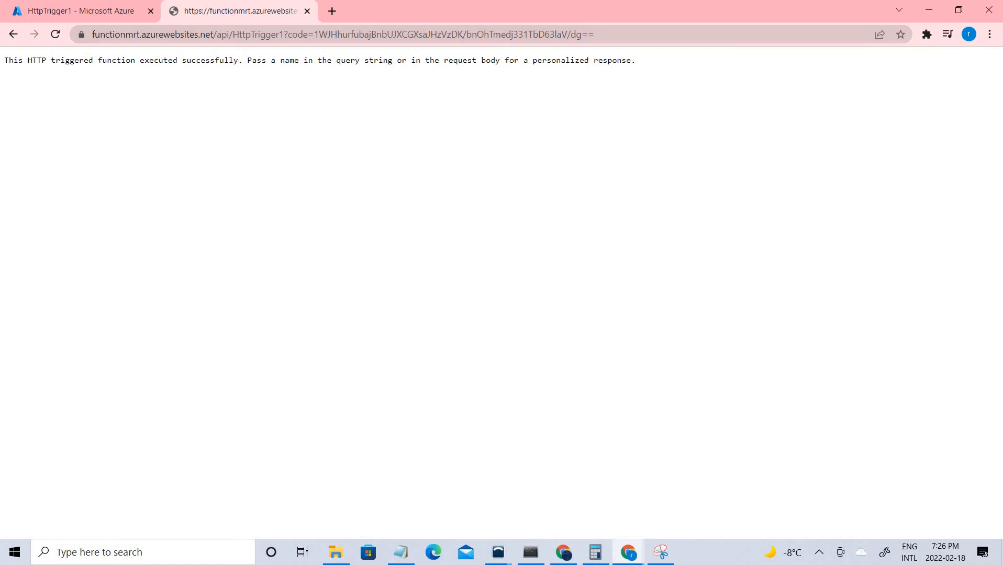
mouse_move(350, 198)
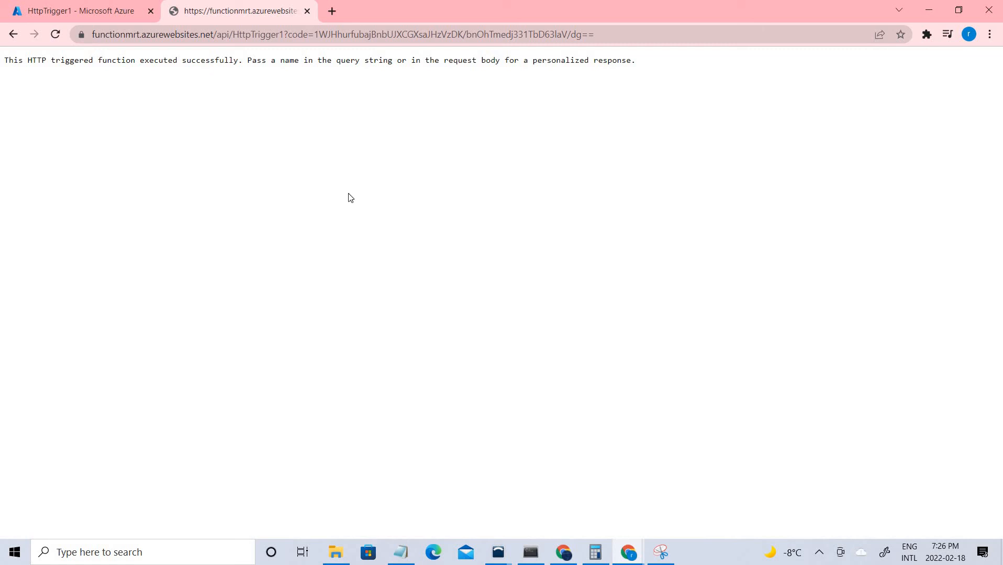
mouse_move(637, 36)
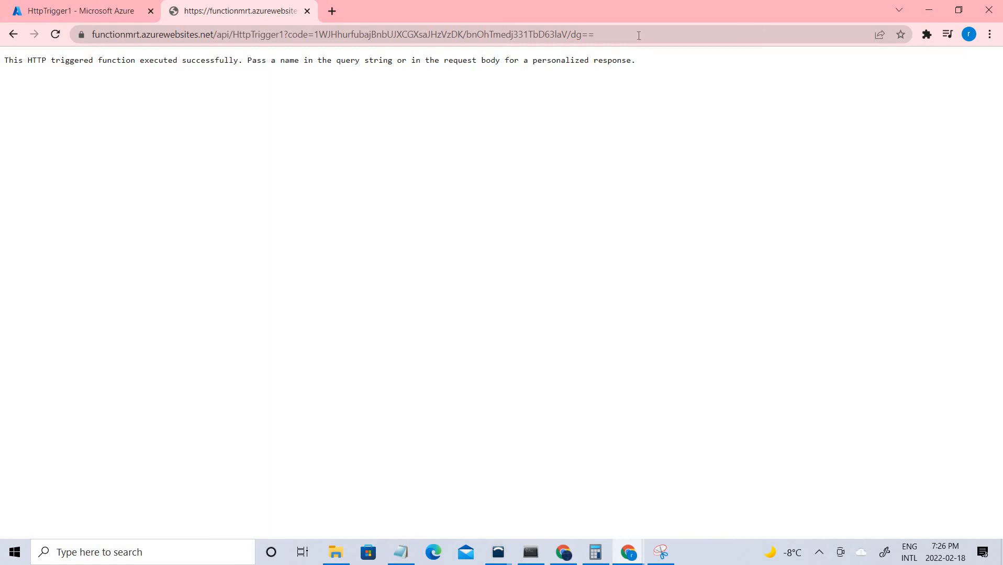
click(346, 35)
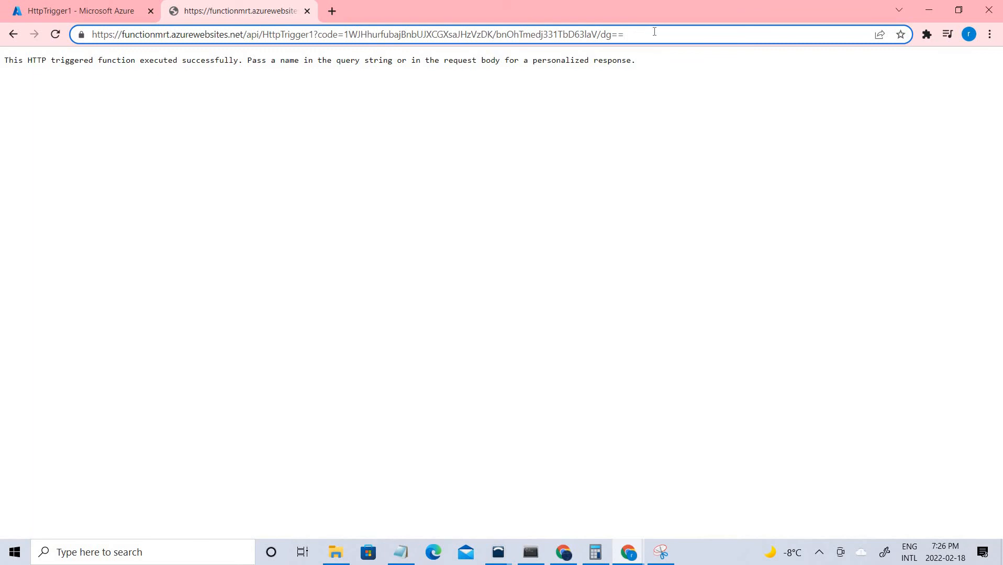
text(&)
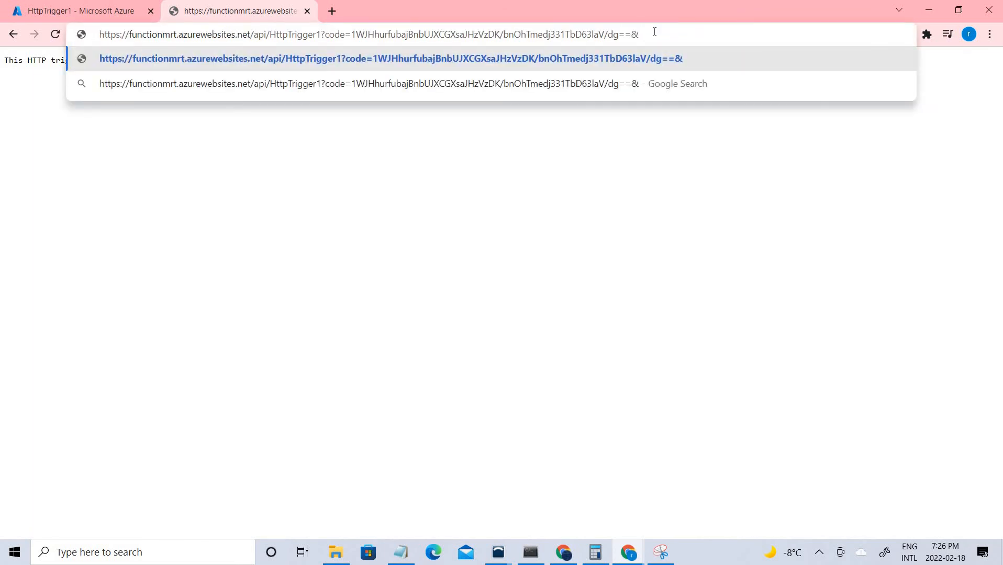
text(name=)
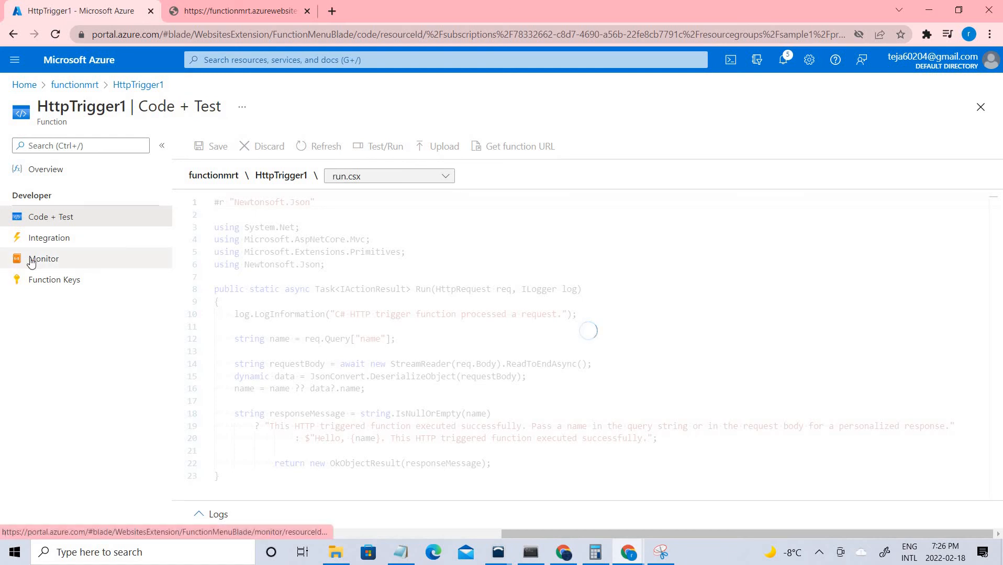
Show HttpTrigger1's Monitor invocations and highlight the successful 200 result code
click(44, 259)
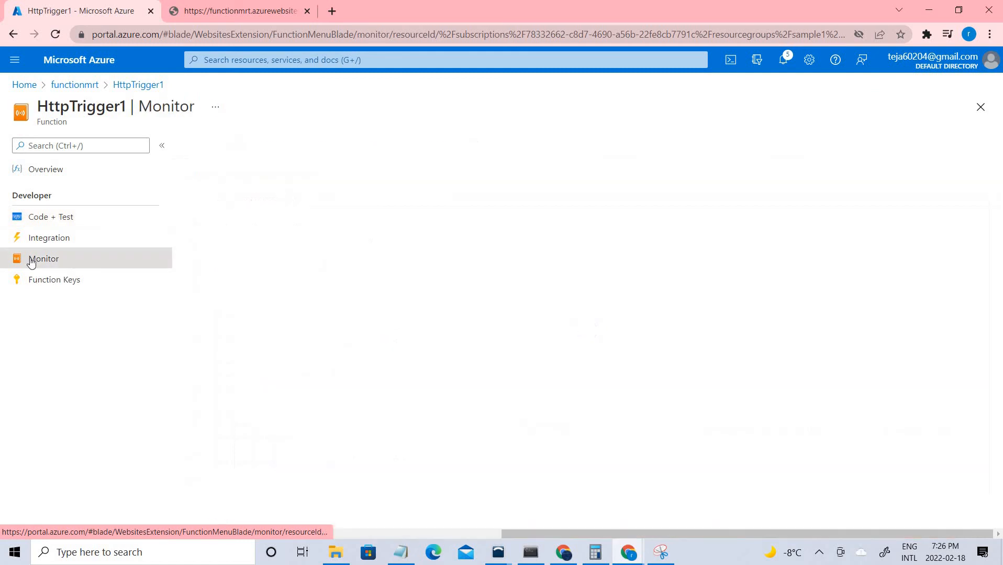
click(44, 259)
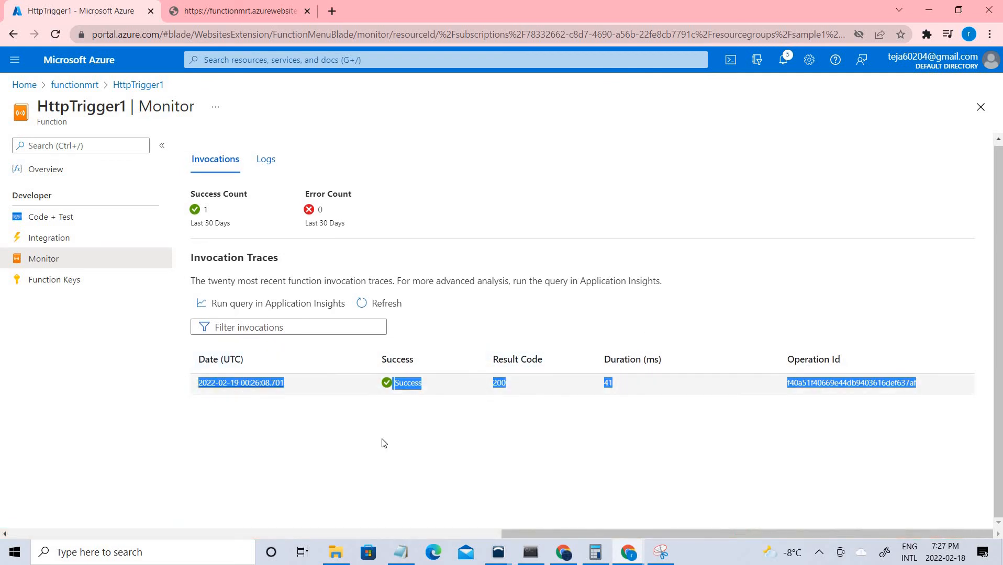
click(433, 394)
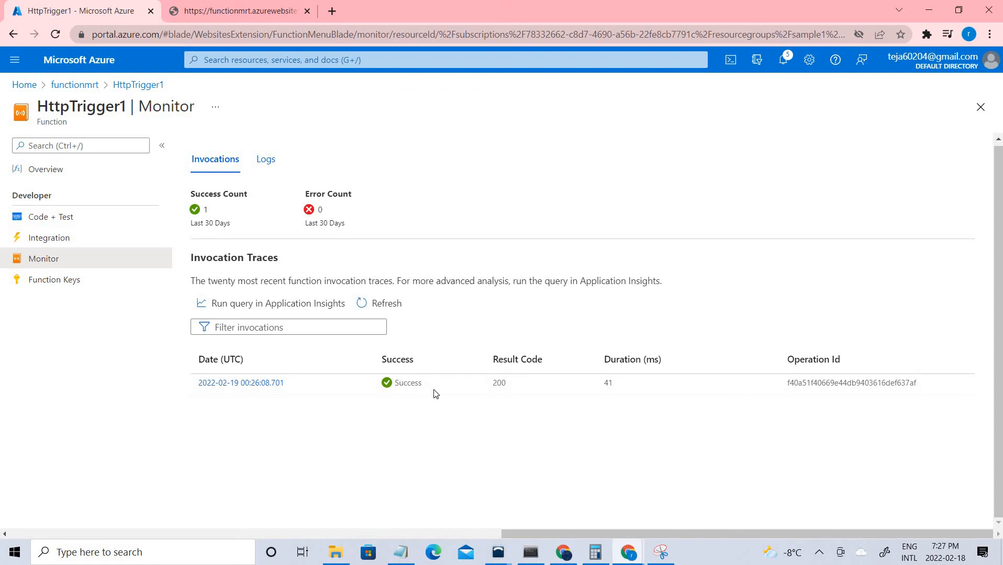
double_click(408, 382)
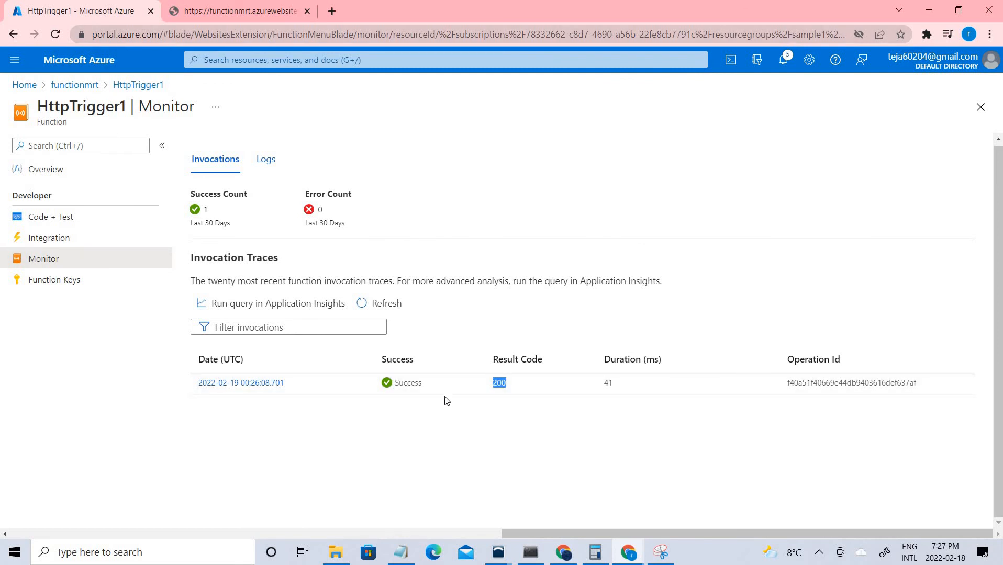
mouse_move(446, 365)
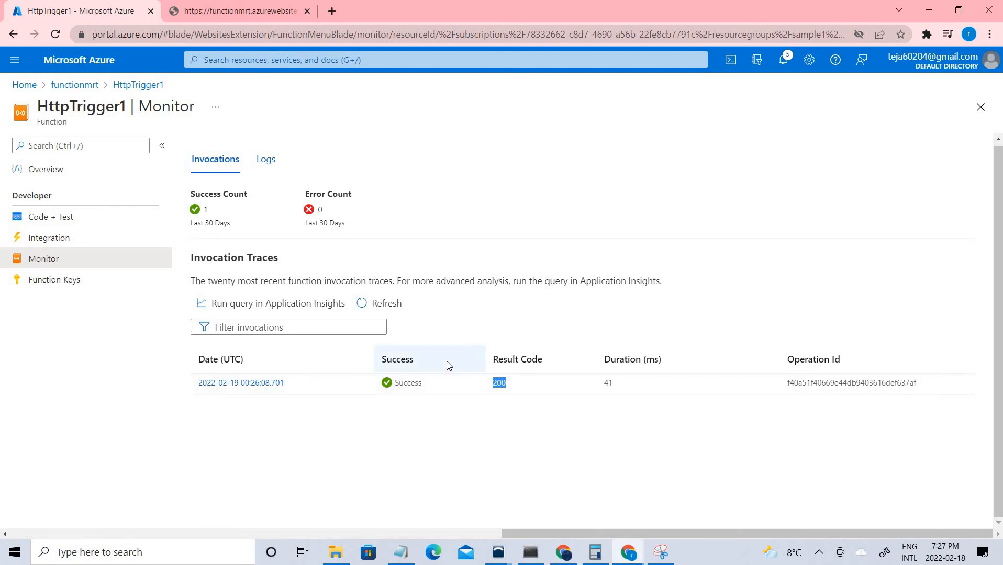
mouse_move(476, 419)
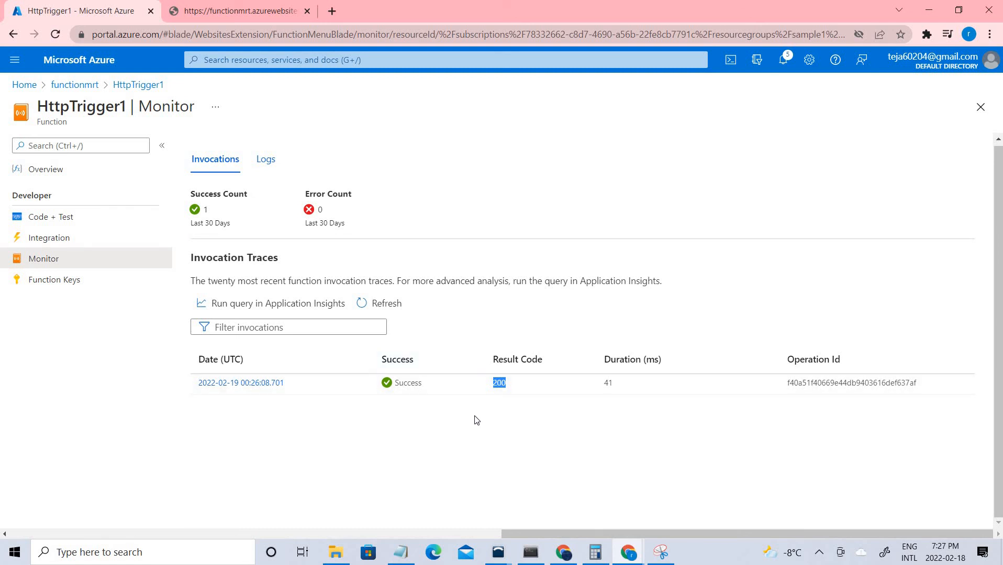